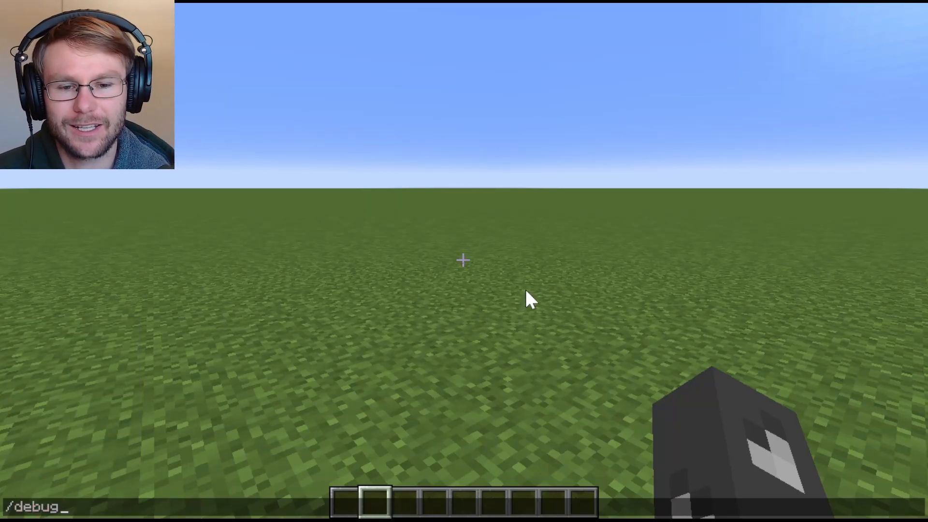
Run /debug function ccmm:debug_1 to trace its commands to a debug trace file
type("function")
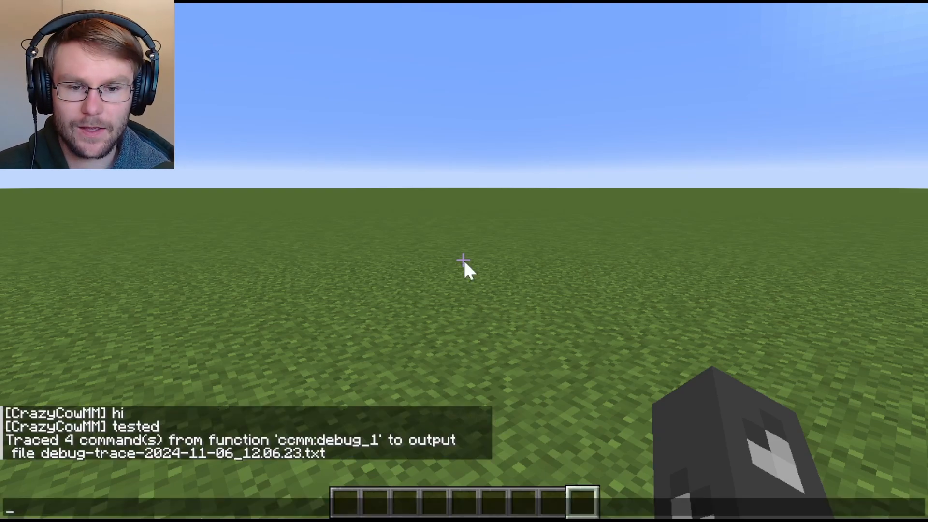
mouse_move(125, 424)
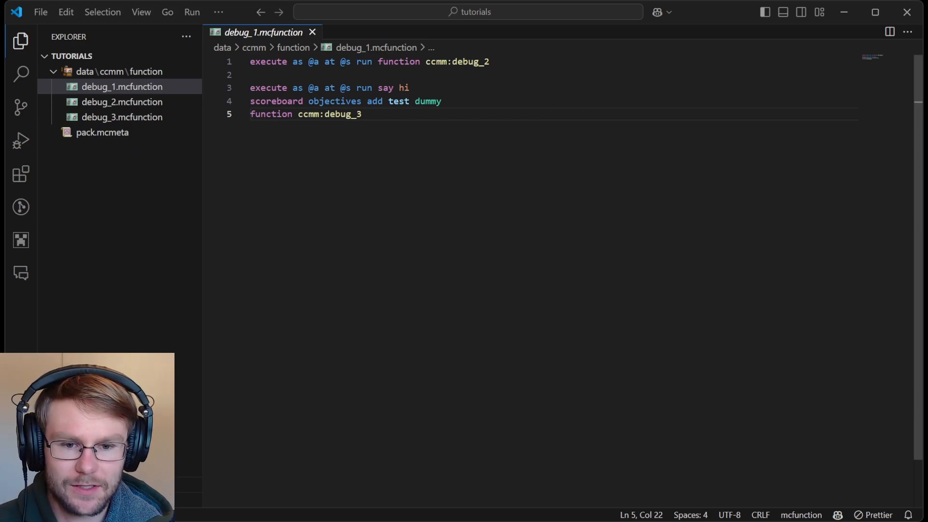
Show debug_2.mcfunction with its actionbar title and 'cool' tag commands
double_click(342, 114)
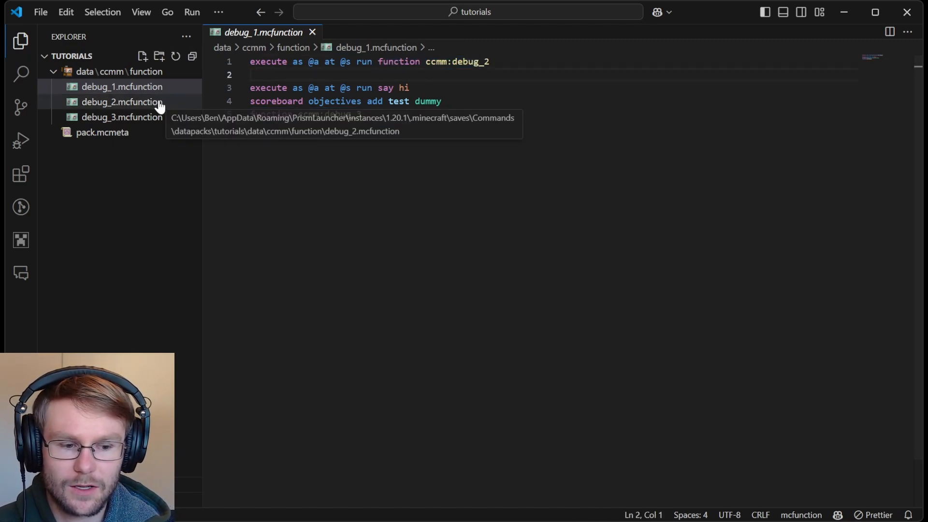
left_click(122, 101)
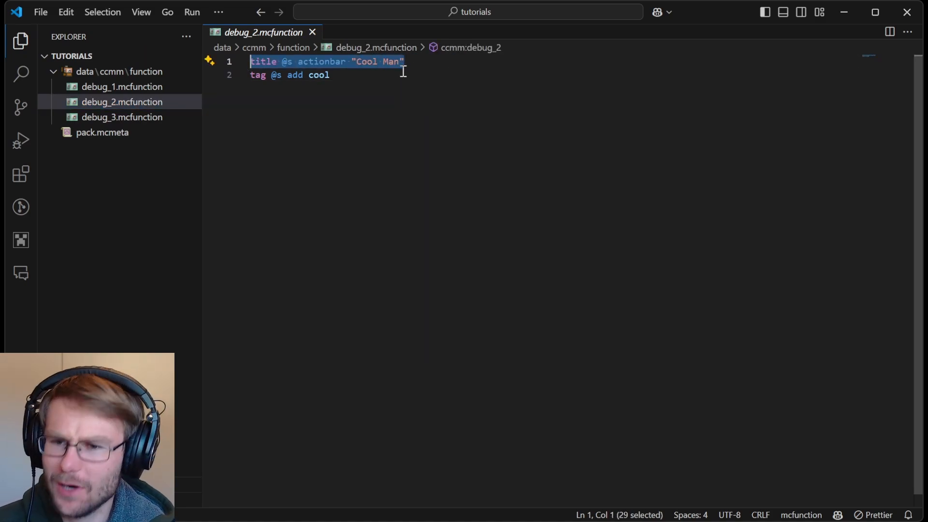
Review debug_2's title command, then show debug_3.mcfunction and highlight its commands
double_click(318, 76)
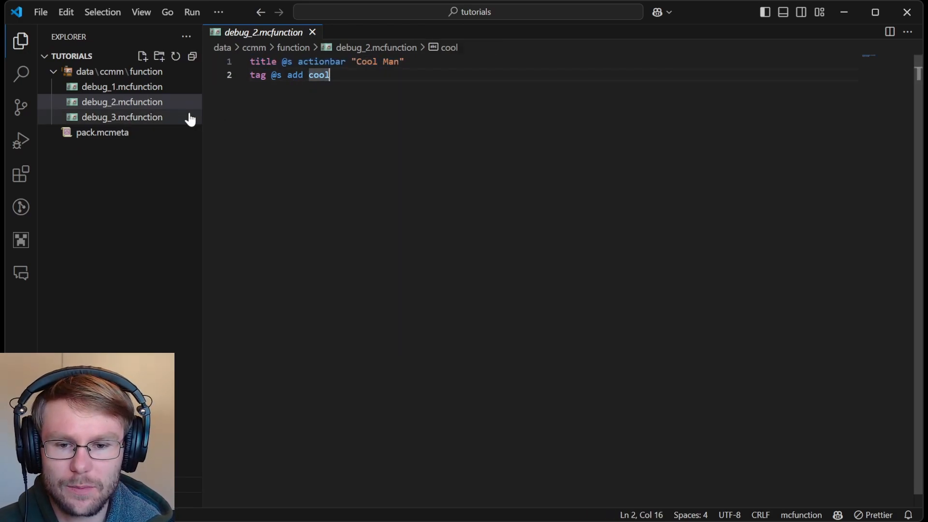
left_click(121, 117)
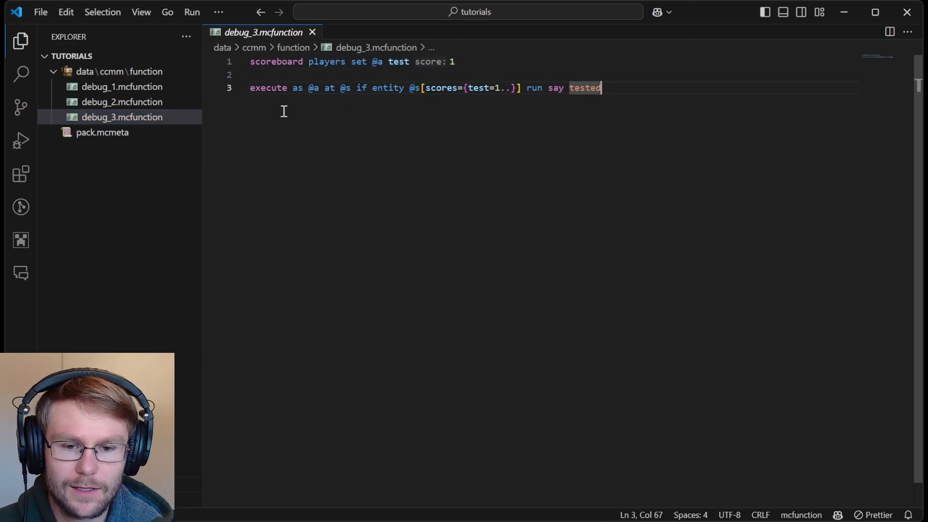
left_click_drag(289, 88, 447, 88)
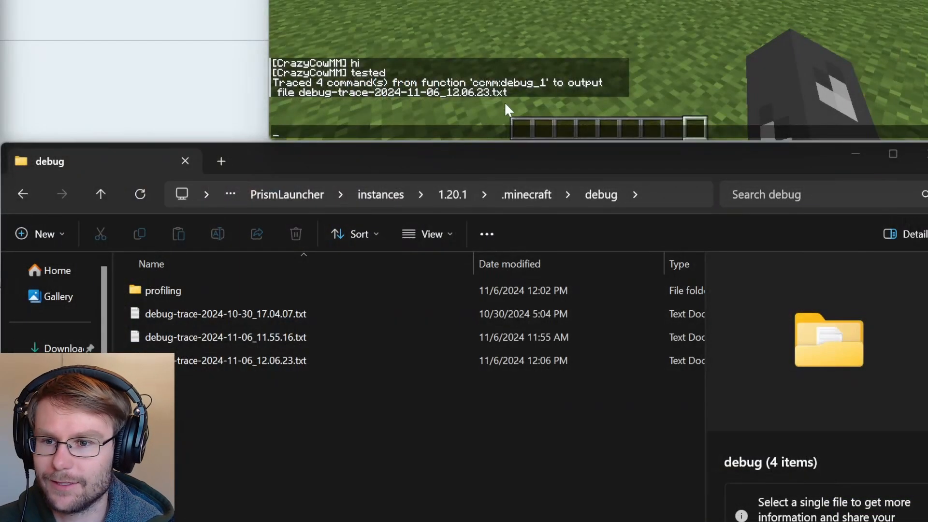
mouse_move(596, 142)
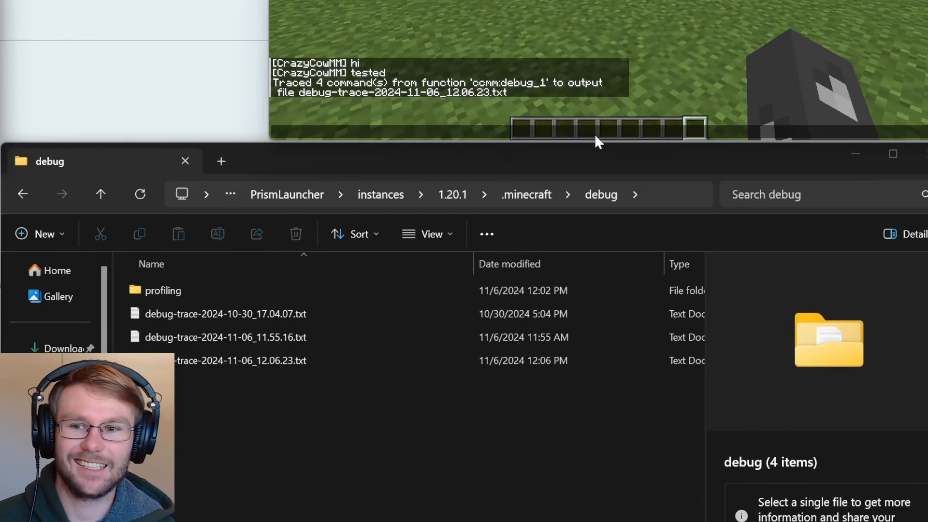
Compare the 11.55.16 trace with the newest, then read debug-trace-2024-11-06_12.06.23.txt in Notepad
left_click(225, 336)
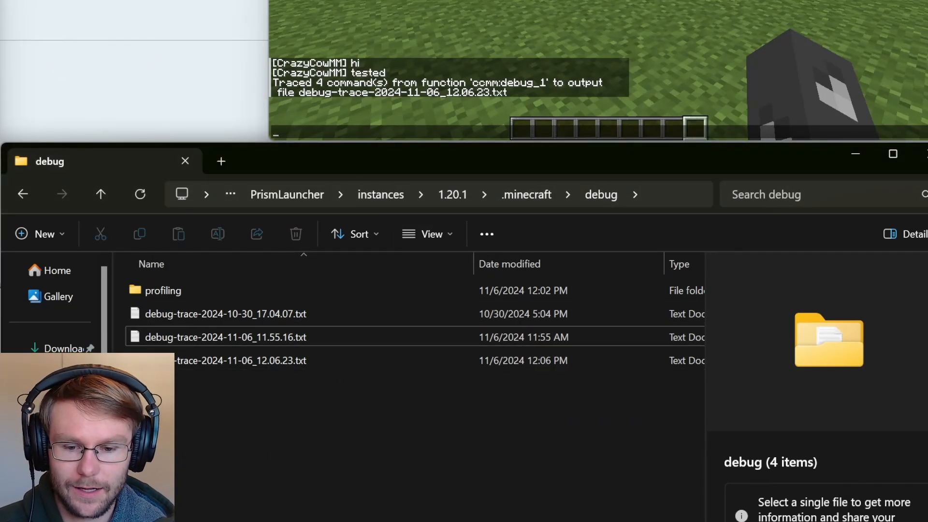
left_click(491, 195)
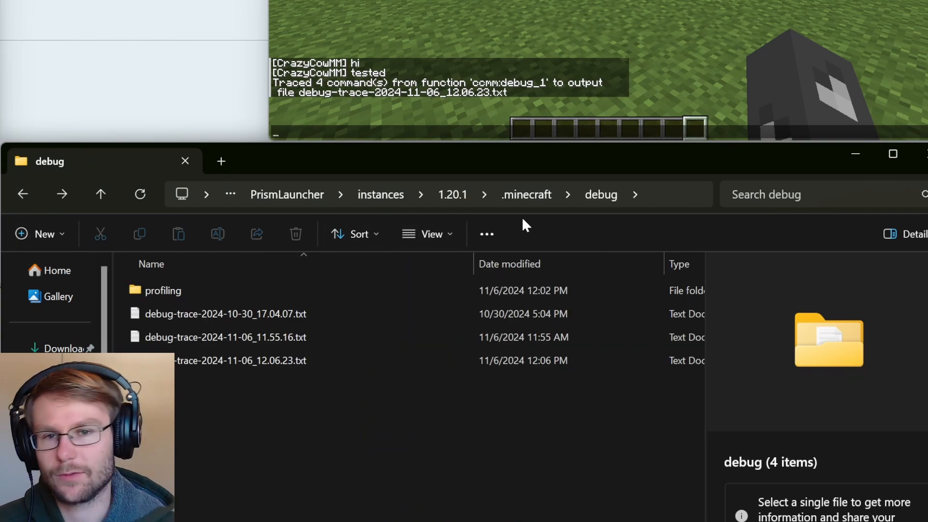
mouse_move(396, 436)
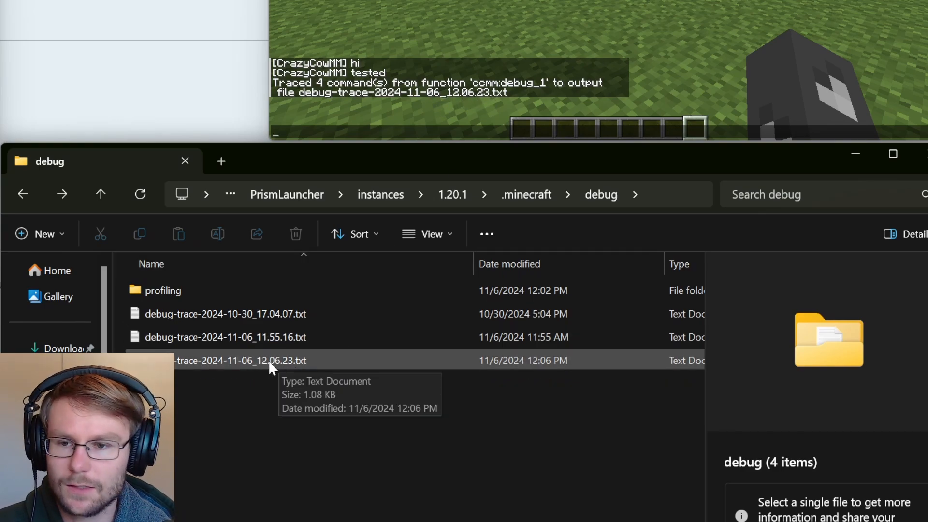
double_click(237, 360)
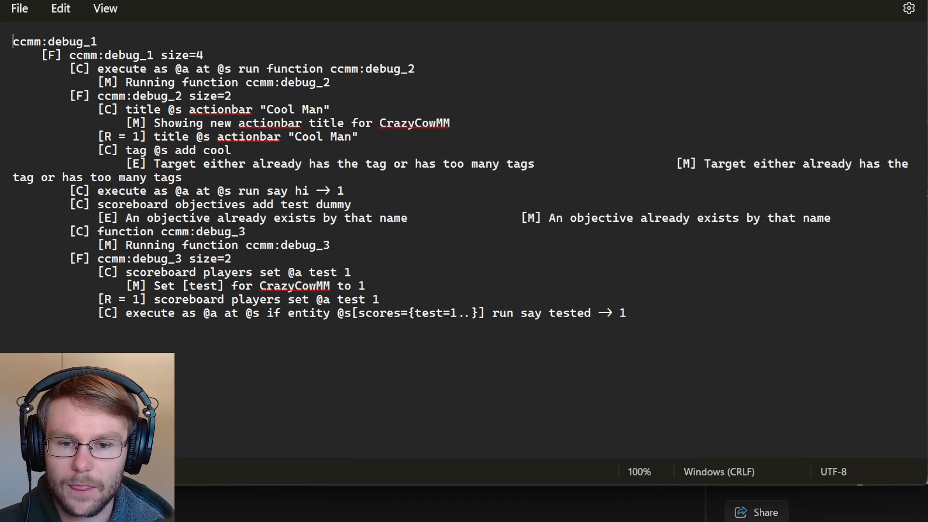
double_click(53, 41)
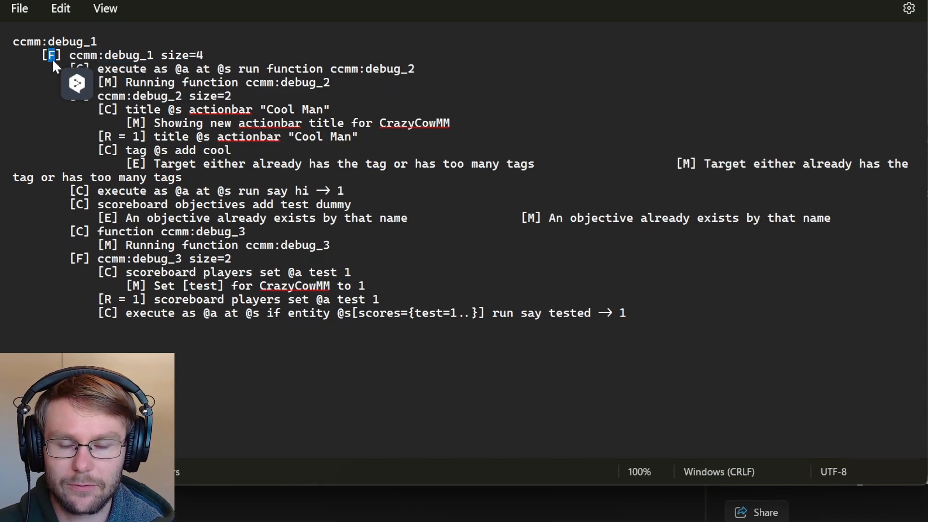
left_click(81, 68)
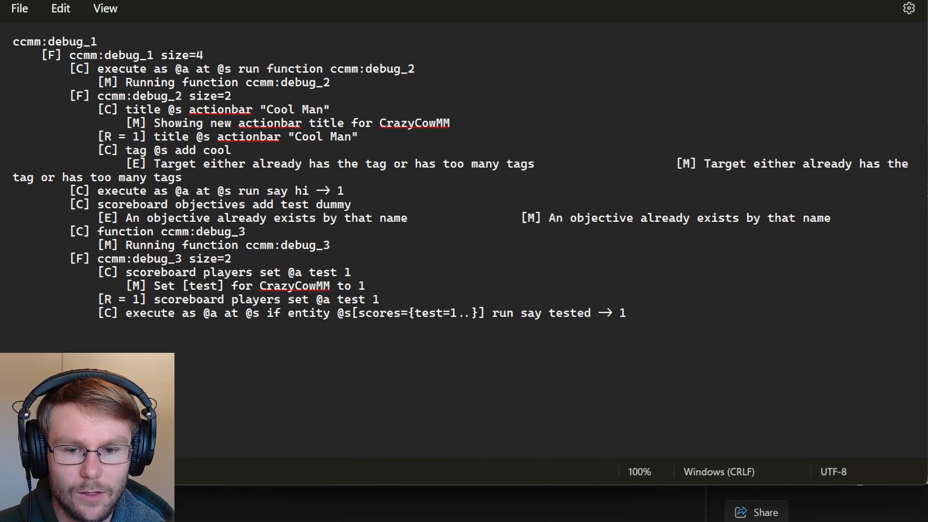
left_click_drag(98, 69, 263, 69)
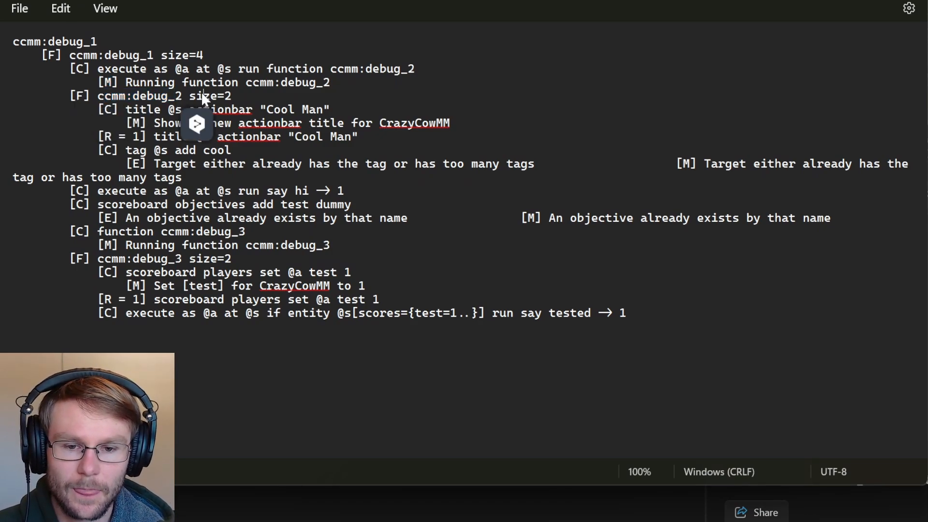
double_click(209, 96)
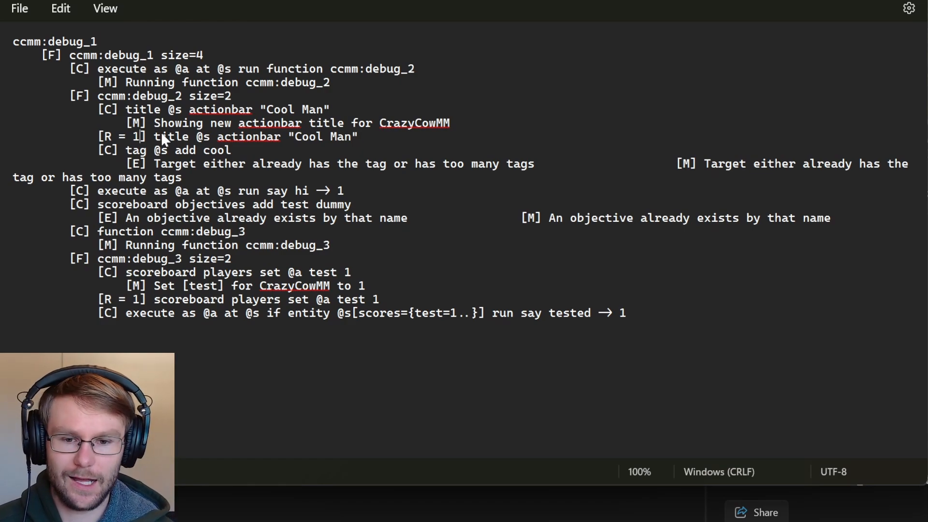
double_click(172, 136)
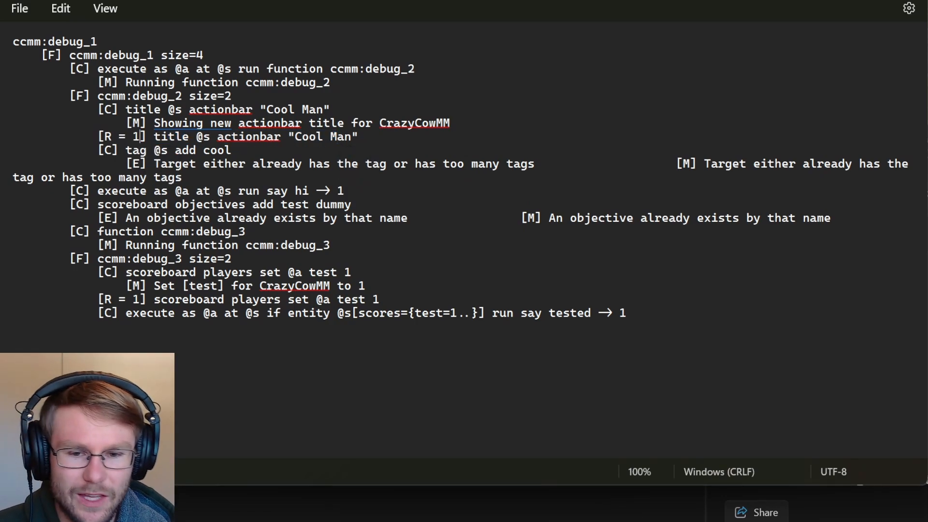
double_click(135, 136)
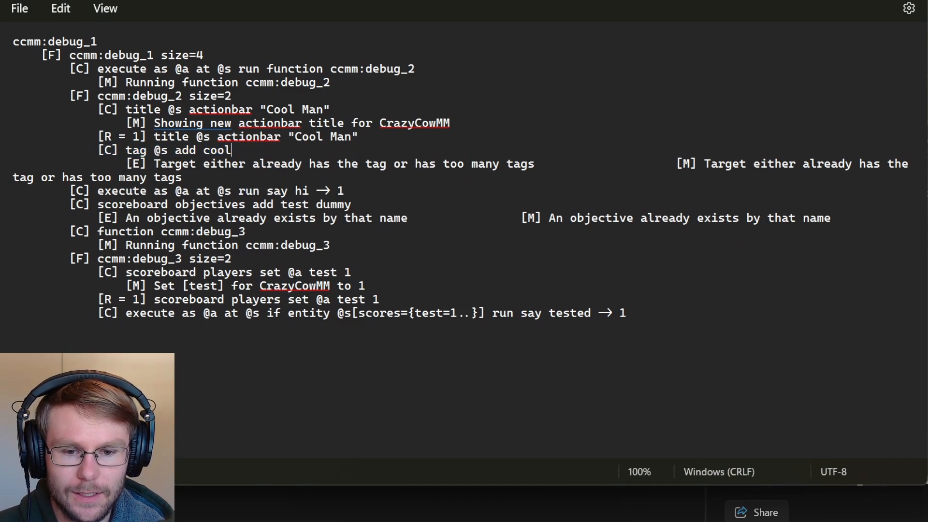
double_click(135, 164)
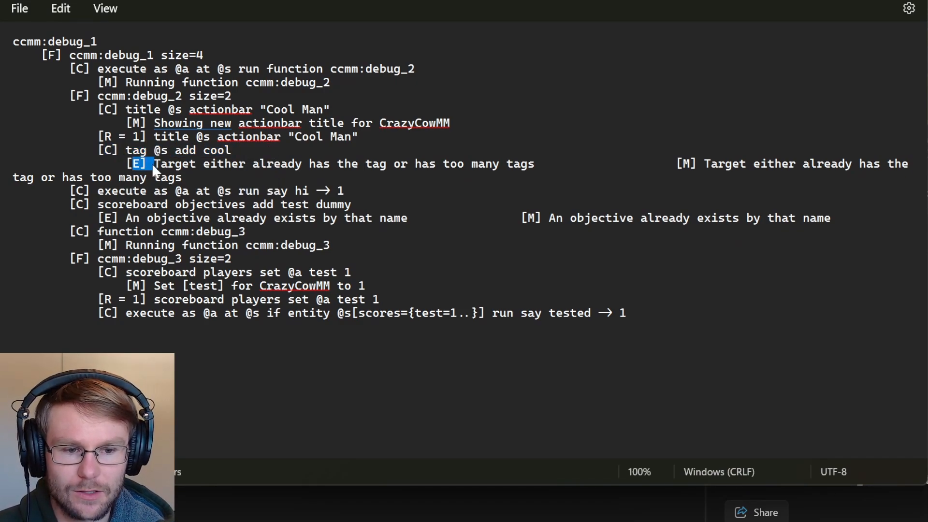
left_click_drag(154, 165, 530, 164)
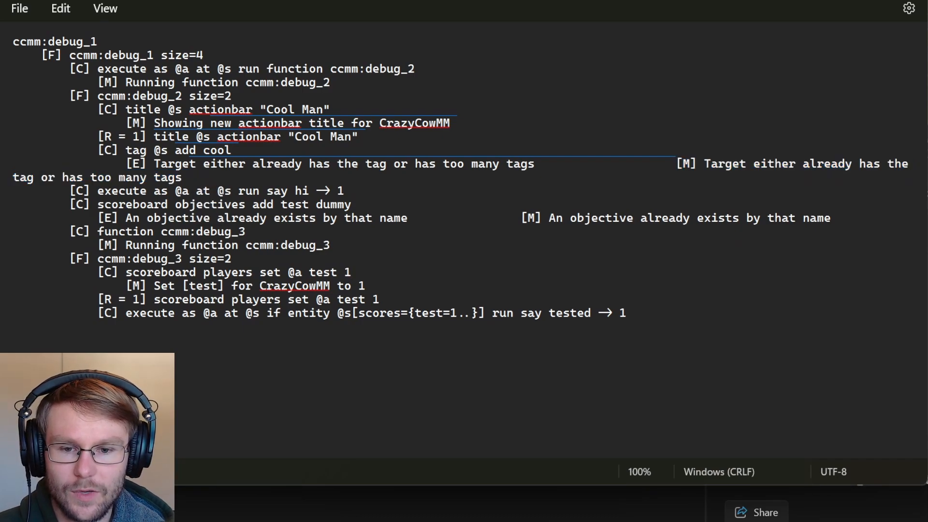
double_click(123, 55)
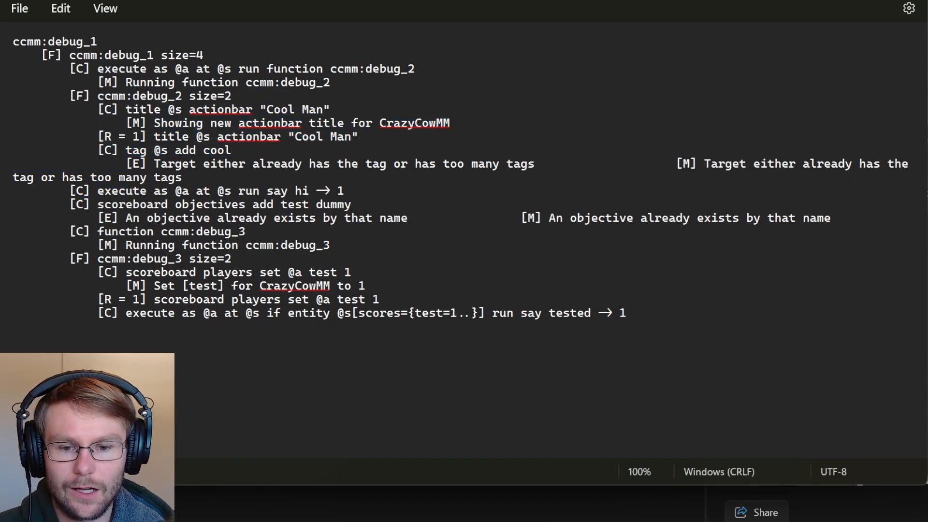
left_click_drag(97, 191, 293, 190)
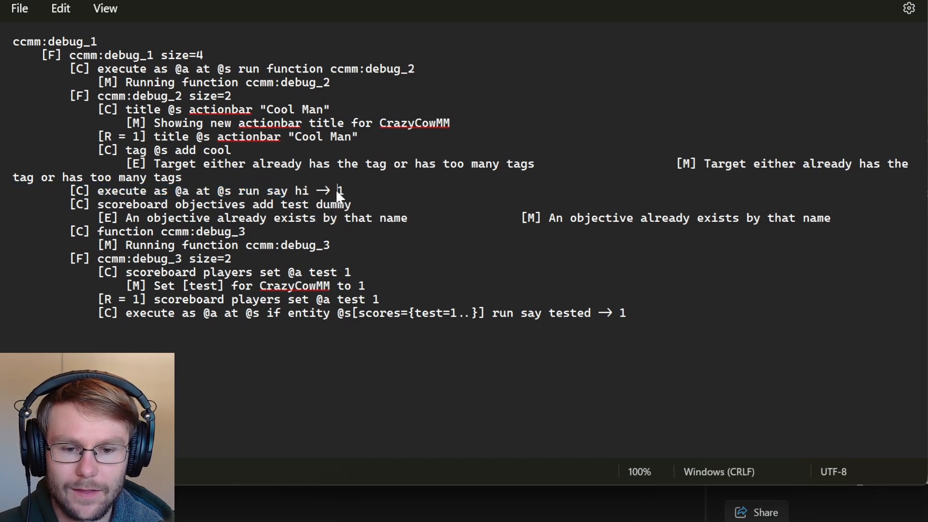
Read the trace's say hi return value, execute say hi, scoreboard objective and debug_3 size lines
double_click(341, 190)
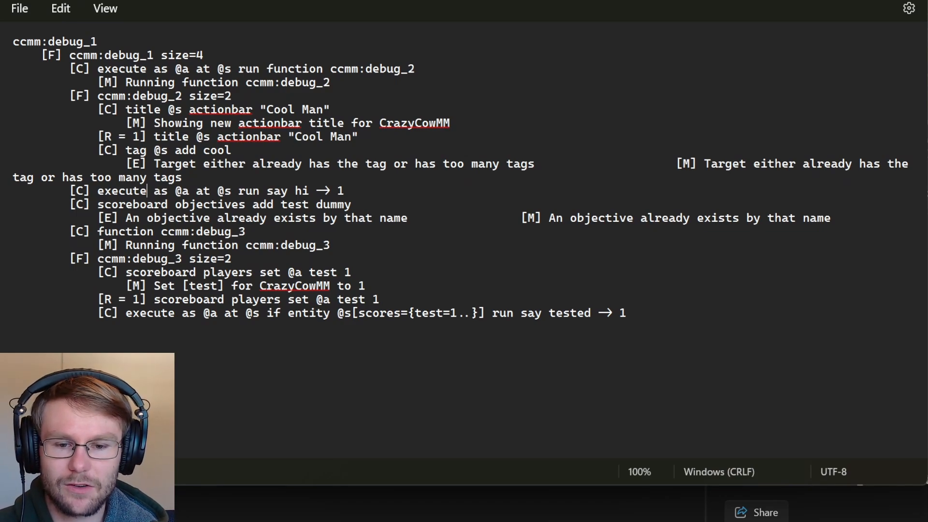
left_click_drag(216, 191, 332, 190)
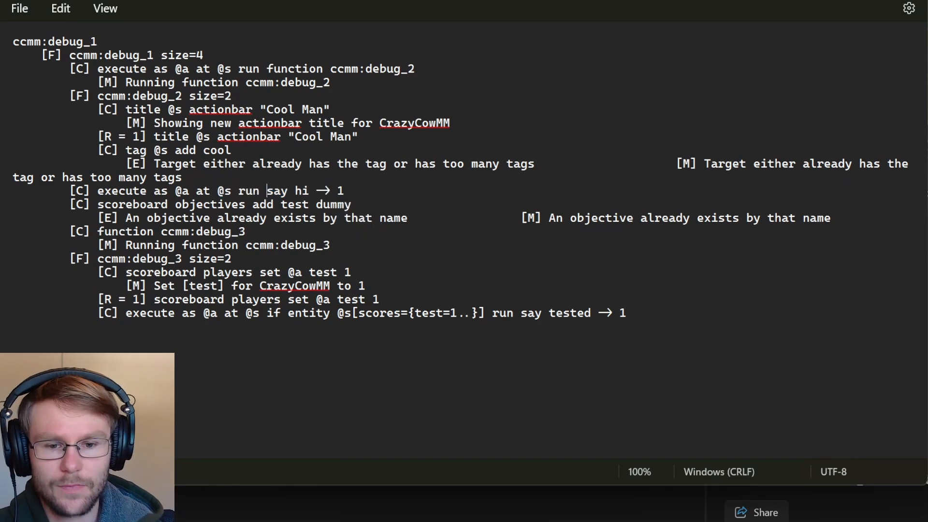
double_click(125, 203)
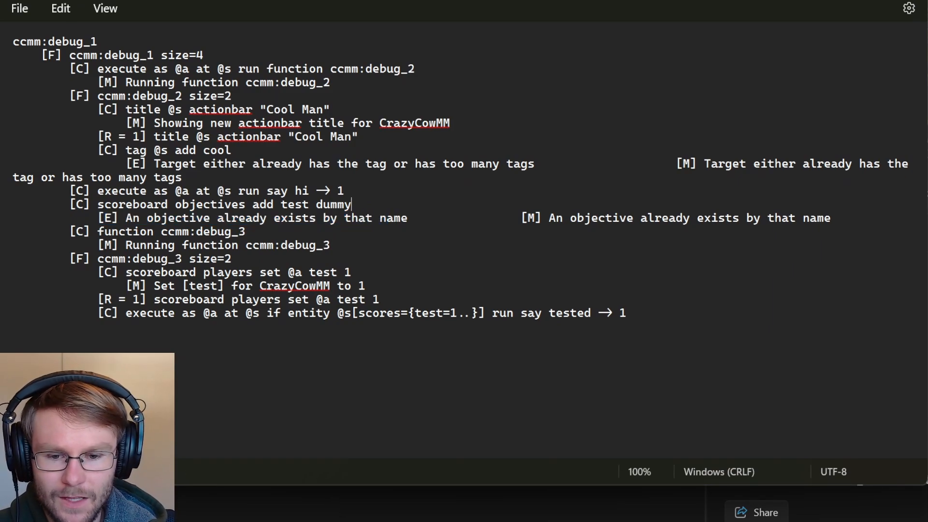
double_click(200, 231)
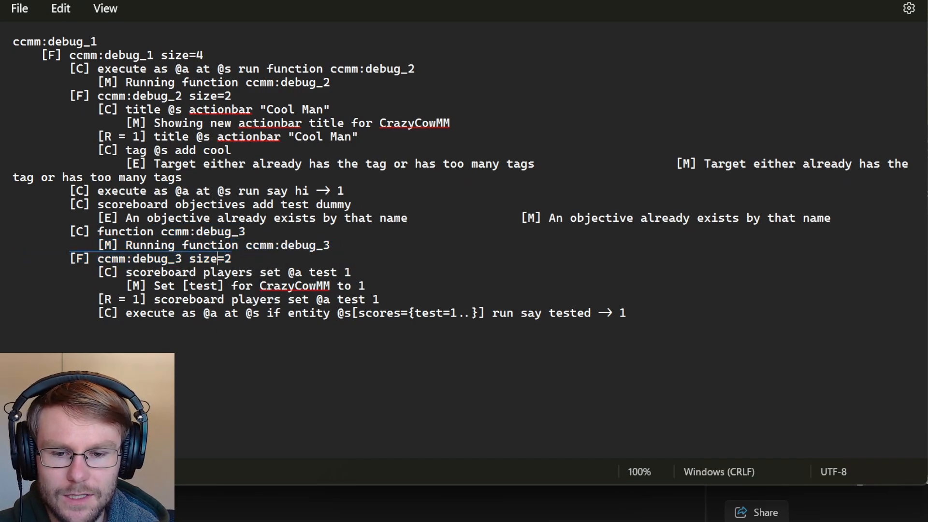
double_click(226, 272)
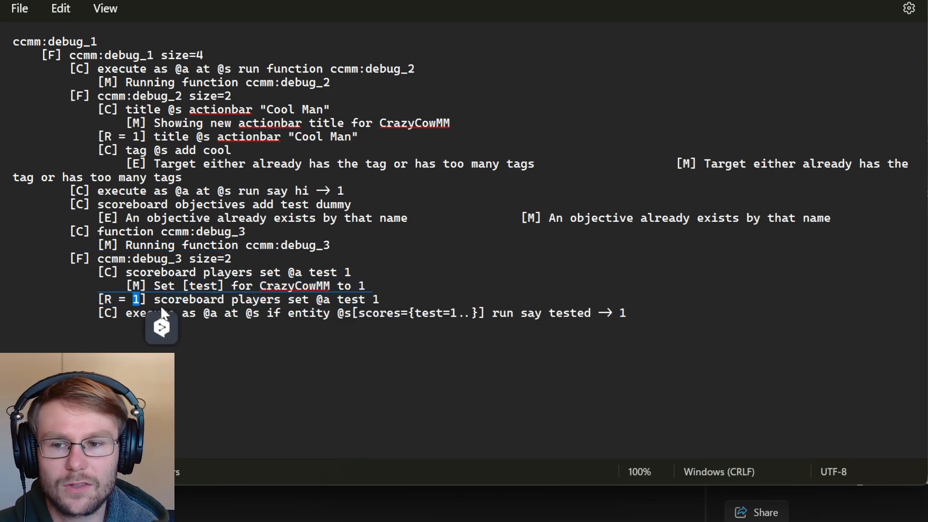
Dismiss the DeepL popup and highlight debug_3's traced and conditional execute commands
left_click(162, 327)
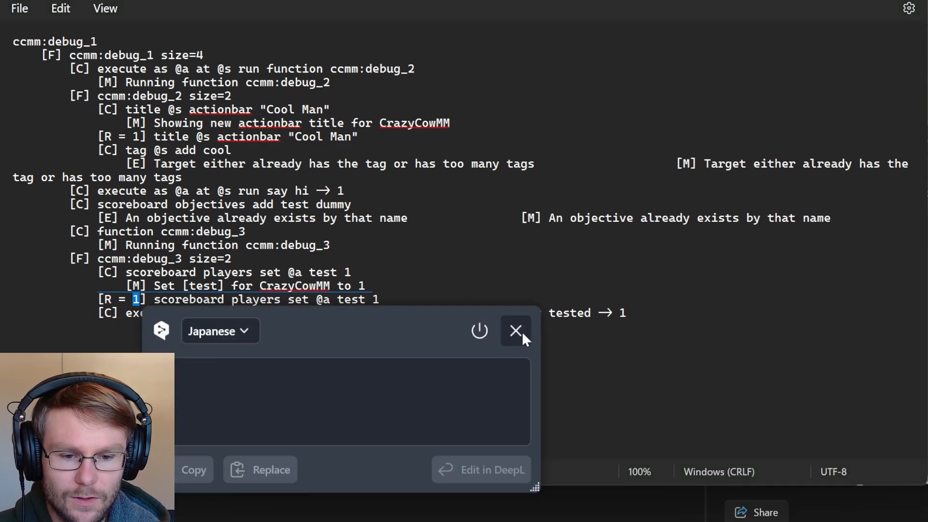
left_click(515, 330)
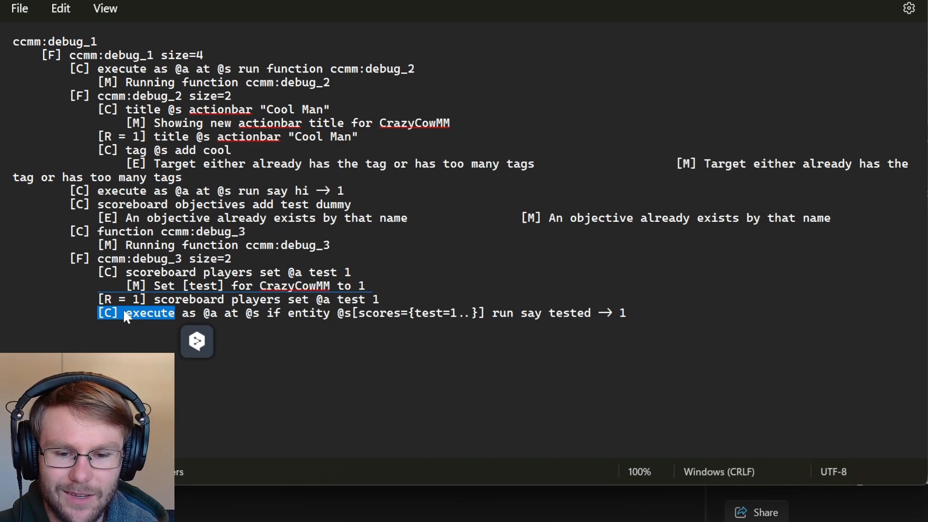
left_click_drag(131, 312, 296, 312)
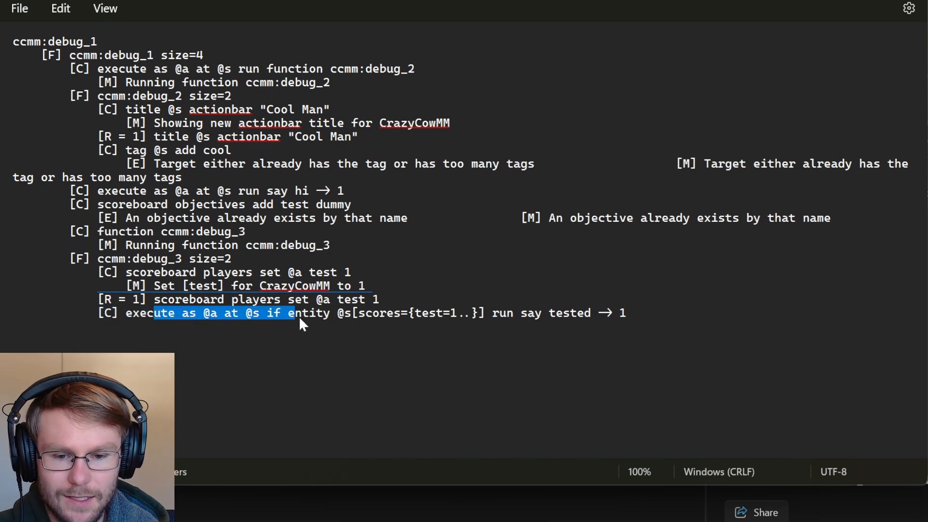
left_click_drag(301, 313, 407, 313)
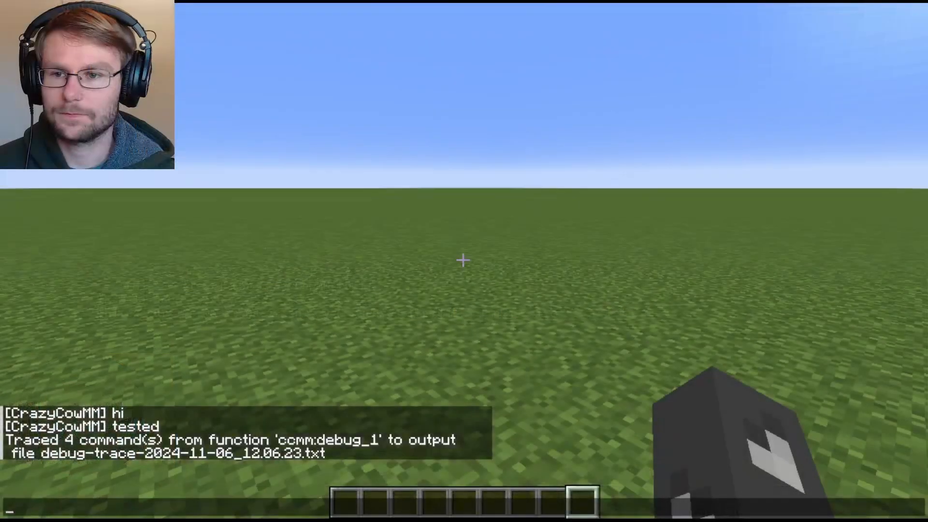
Run /debug start then /debug stop, profiling 250 ticks over 12.49 seconds
type("debug")
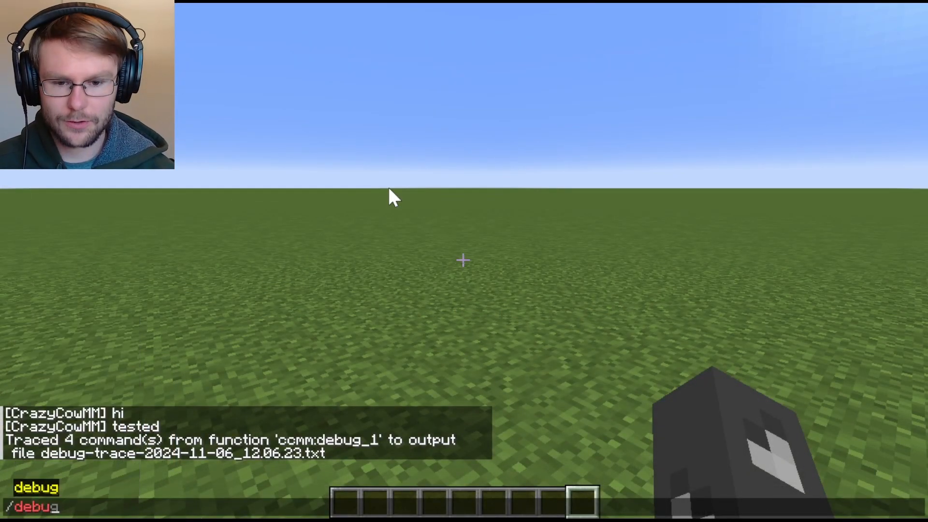
type("start")
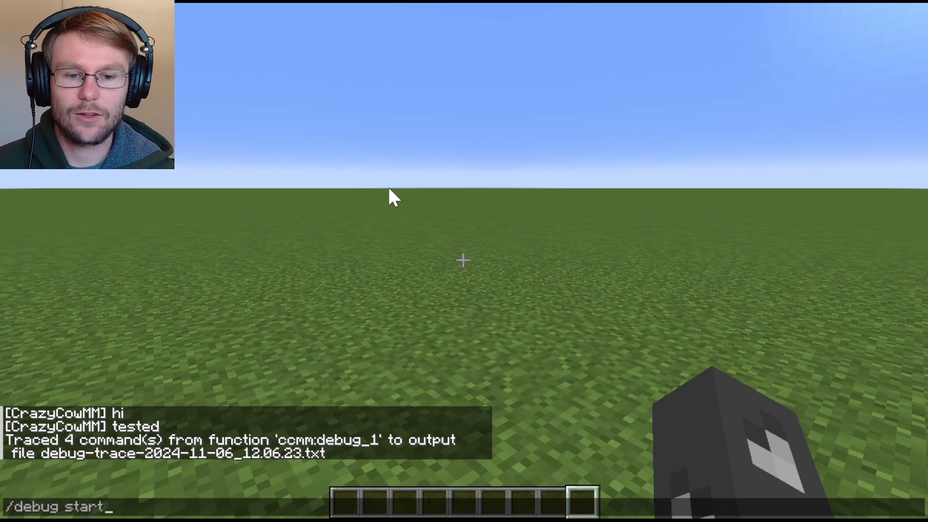
key("Return")
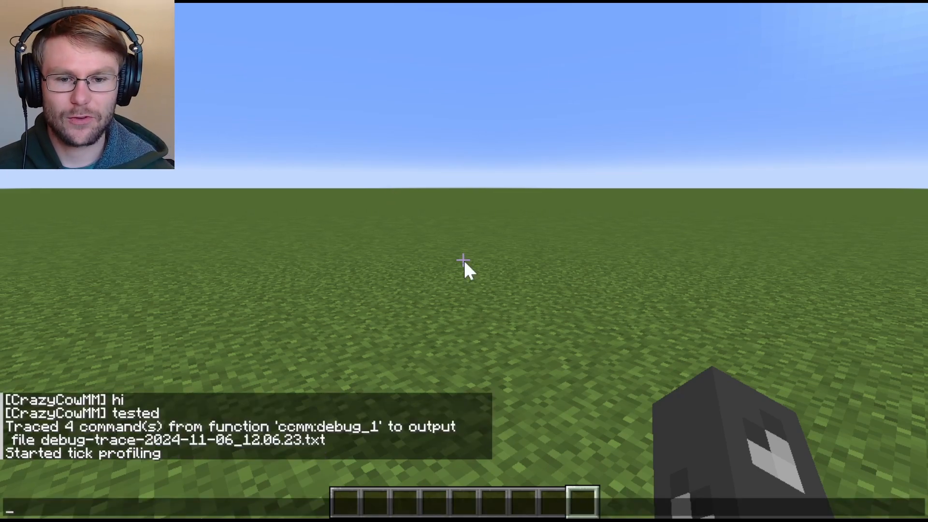
type("/debug start")
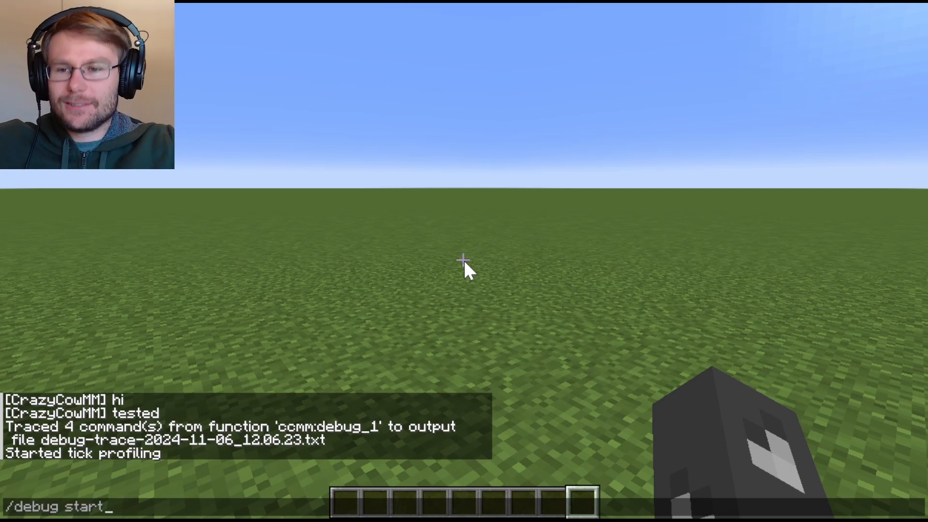
type("start")
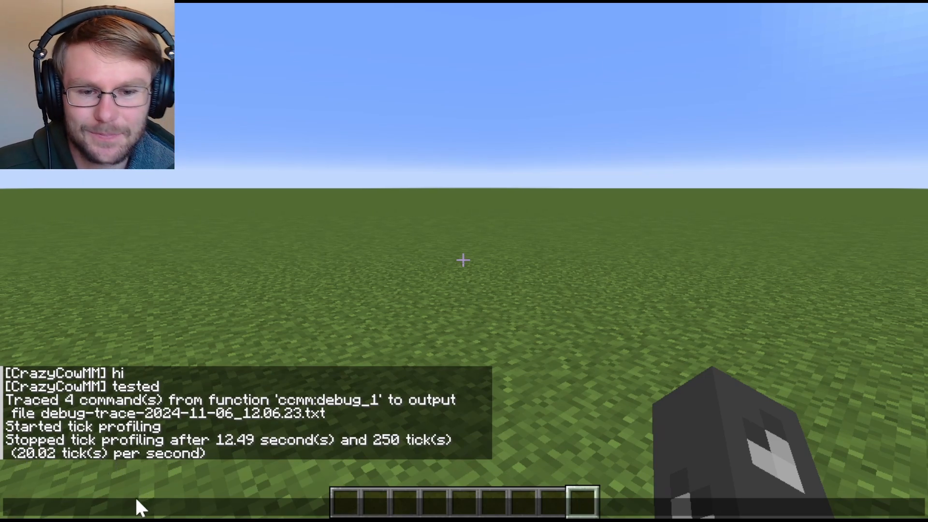
mouse_move(355, 331)
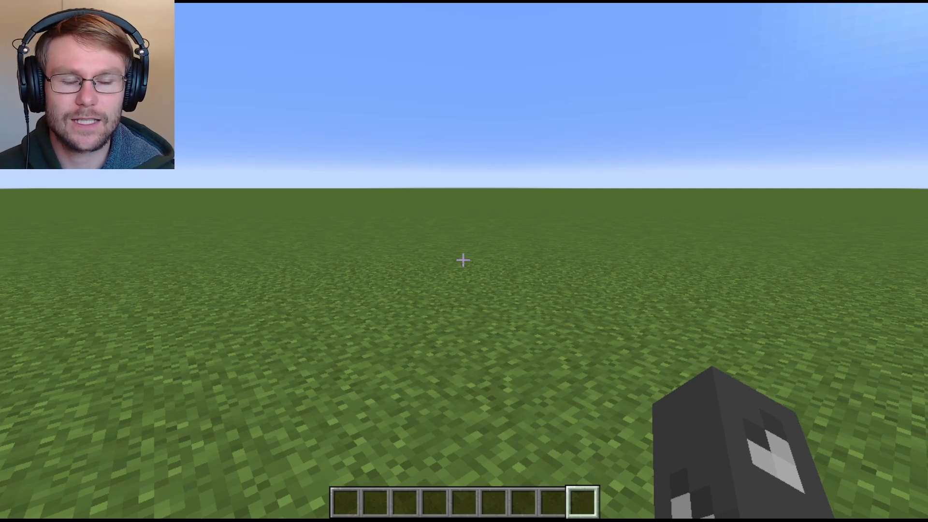
Record an F3+L profiler session, producing the 12_12_11 profiling results zip
key("f3+l")
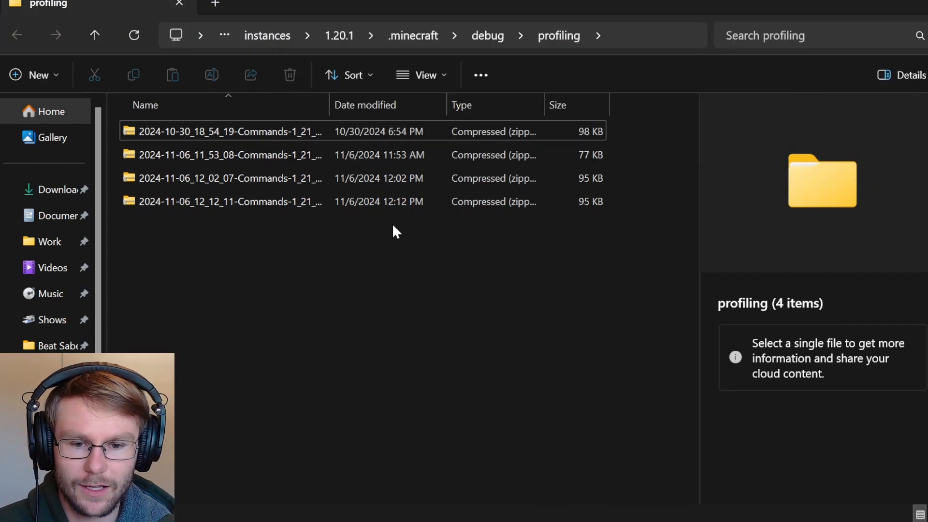
Enter the 2024-11-06_12_12_11-Commands-1_21_3.zip archive and read system.txt's hardware details
left_click(230, 201)
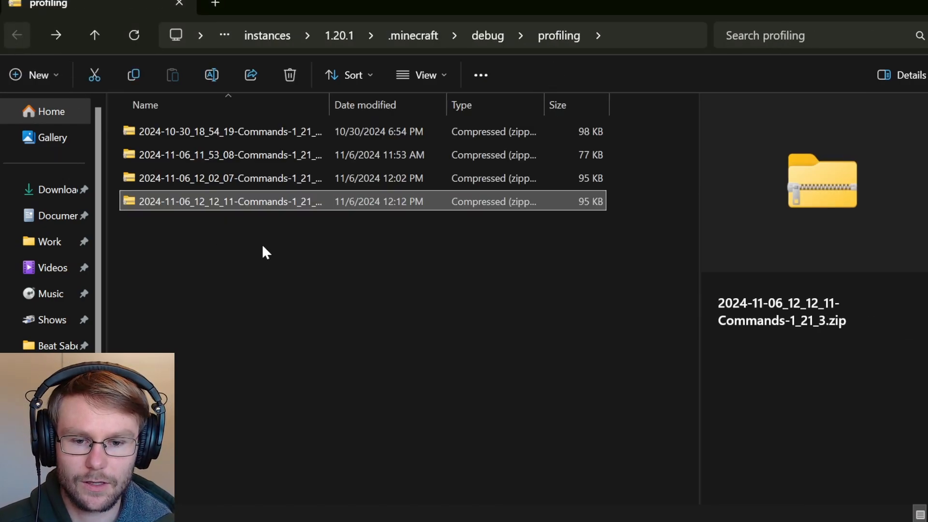
double_click(230, 201)
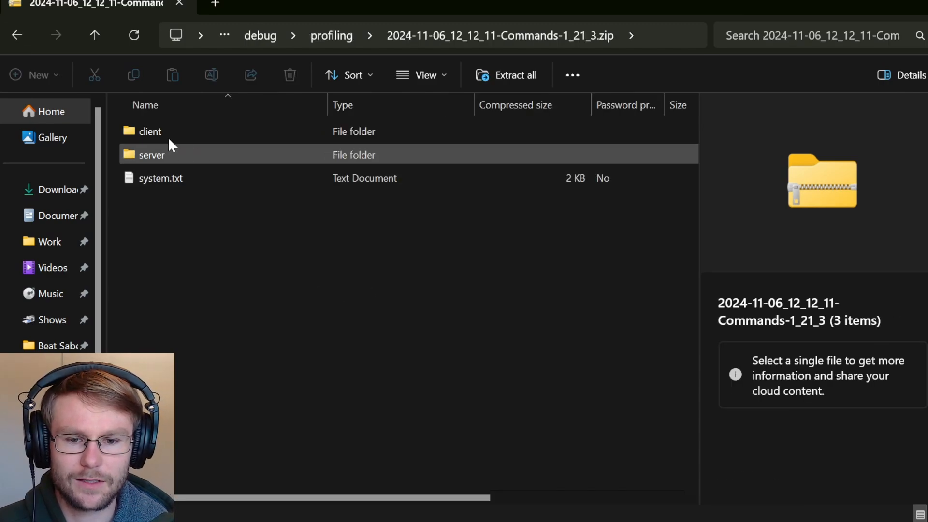
key("ctrl+a")
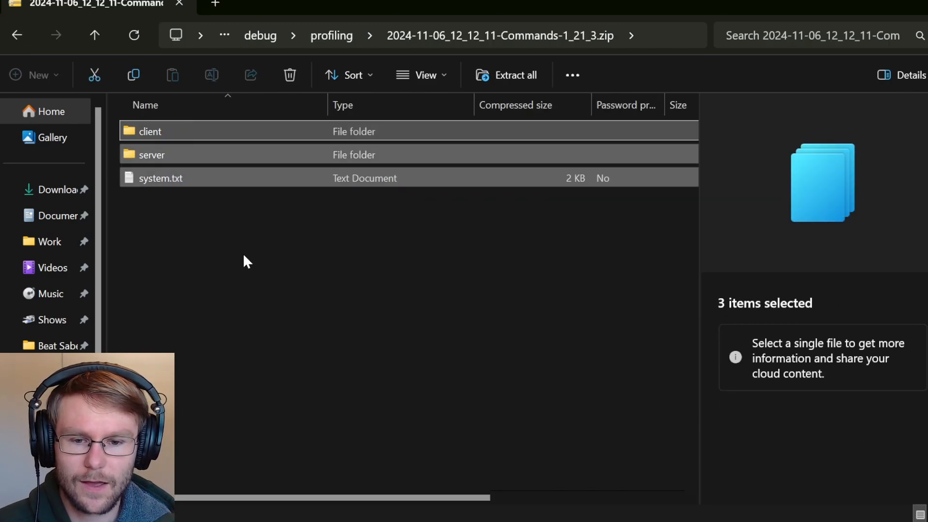
double_click(160, 178)
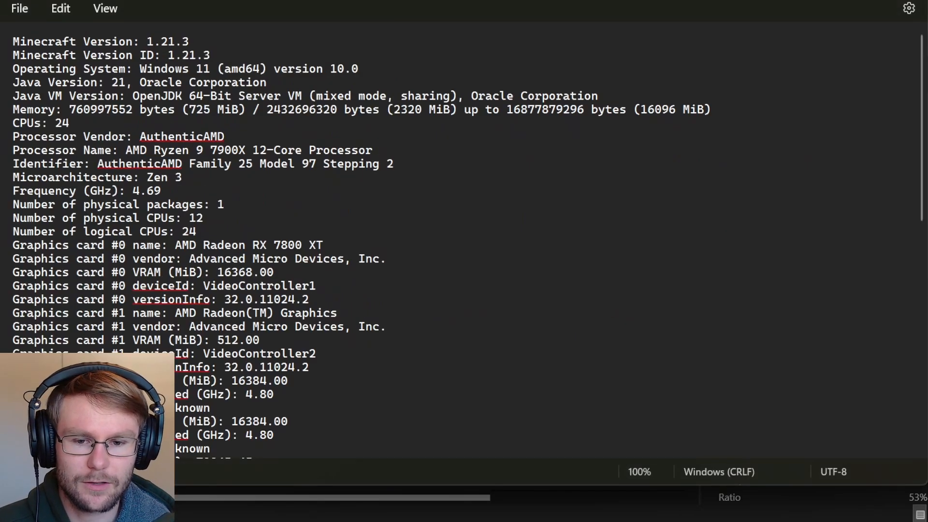
scroll("down", 3)
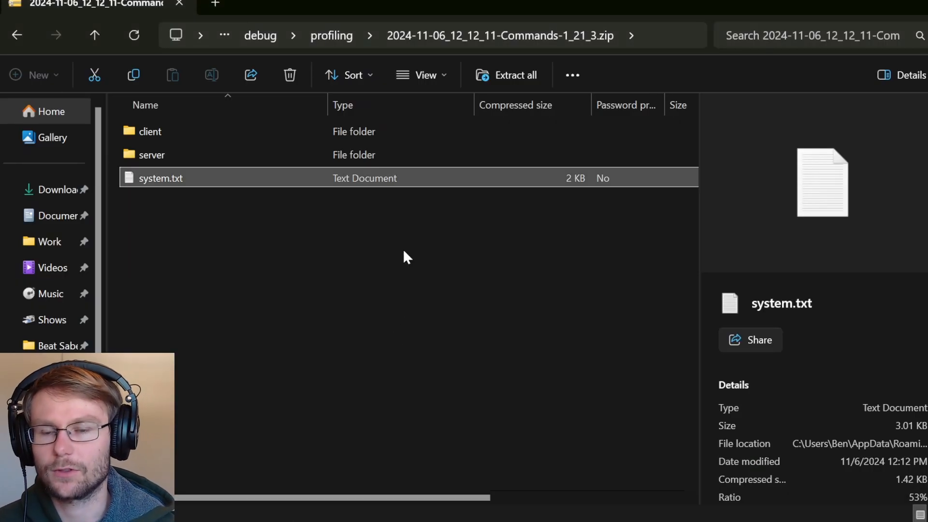
mouse_move(248, 242)
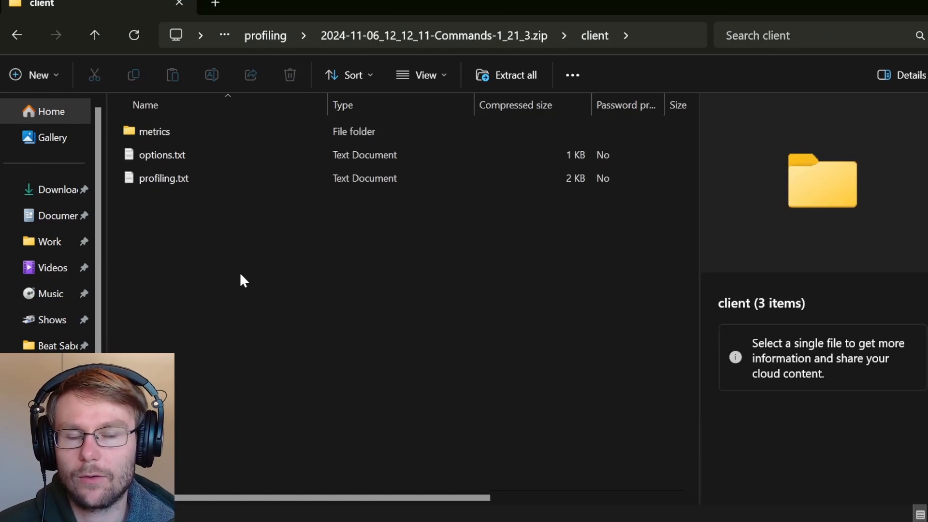
mouse_move(241, 276)
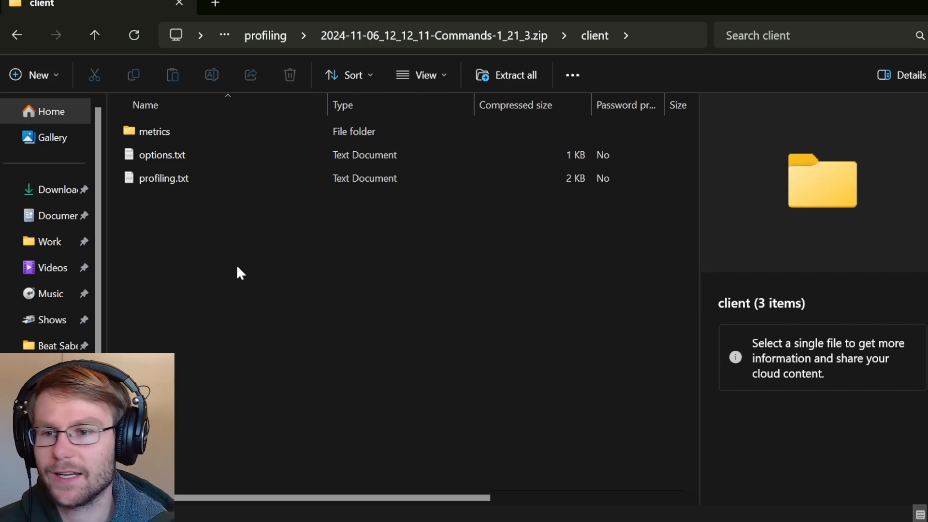
Read client profiling.txt's Version and Time span values and ticks-per-second line
double_click(164, 178)
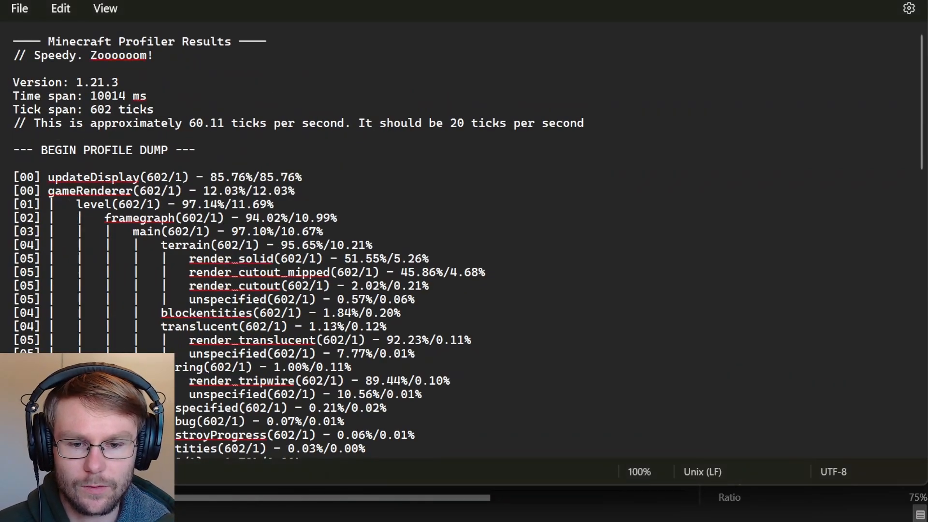
scroll("down", 3)
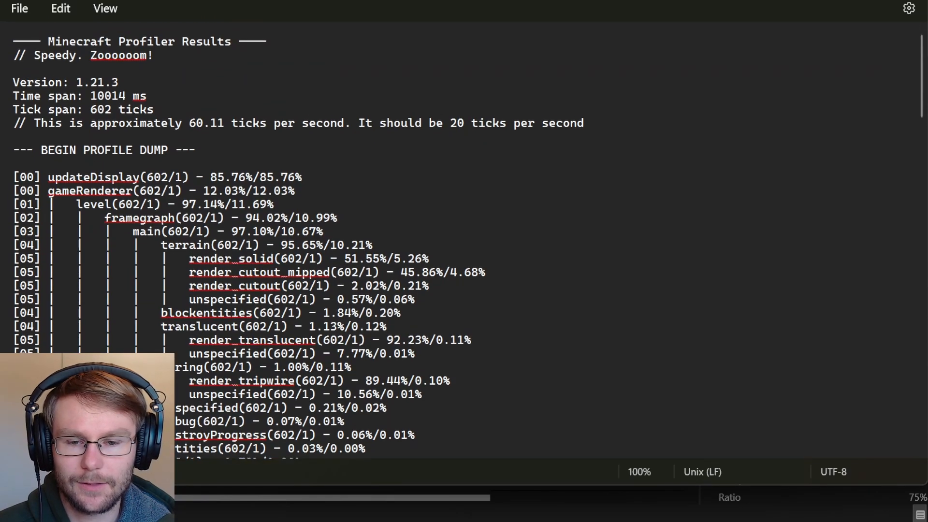
double_click(97, 82)
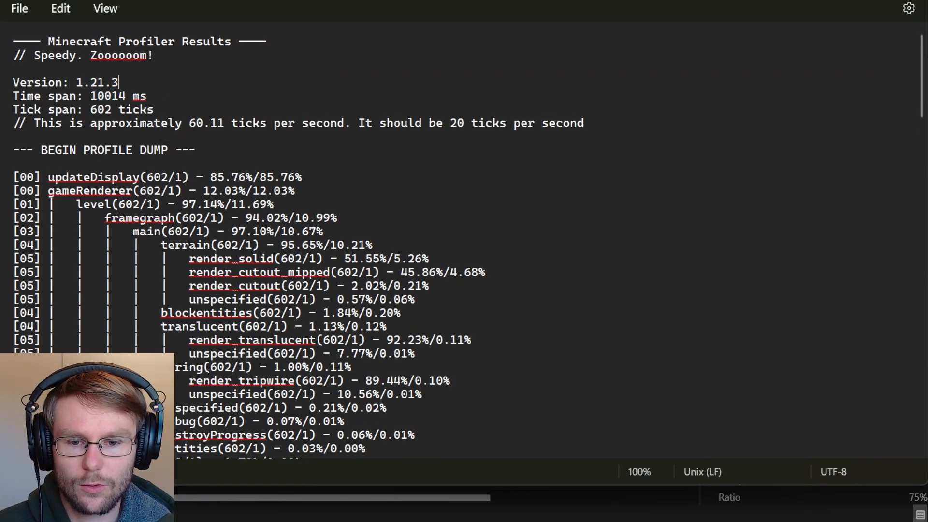
left_click(146, 96)
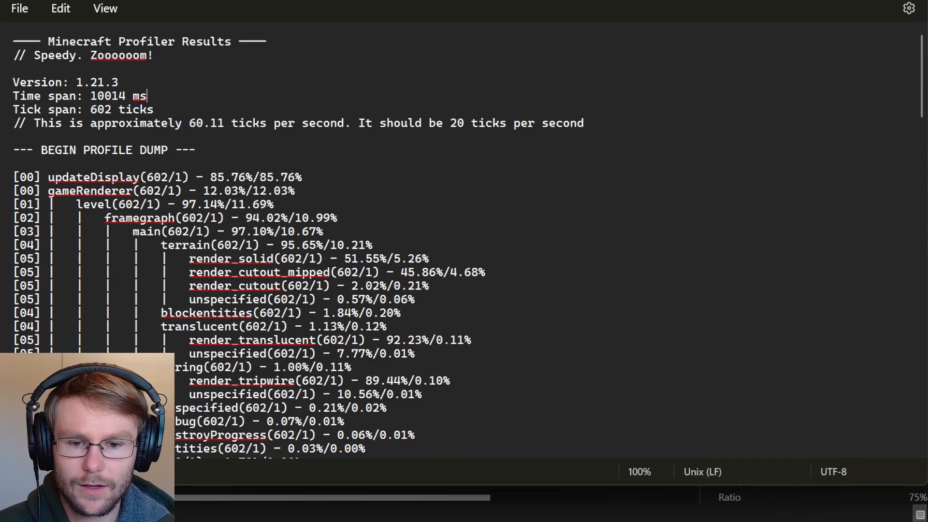
double_click(202, 123)
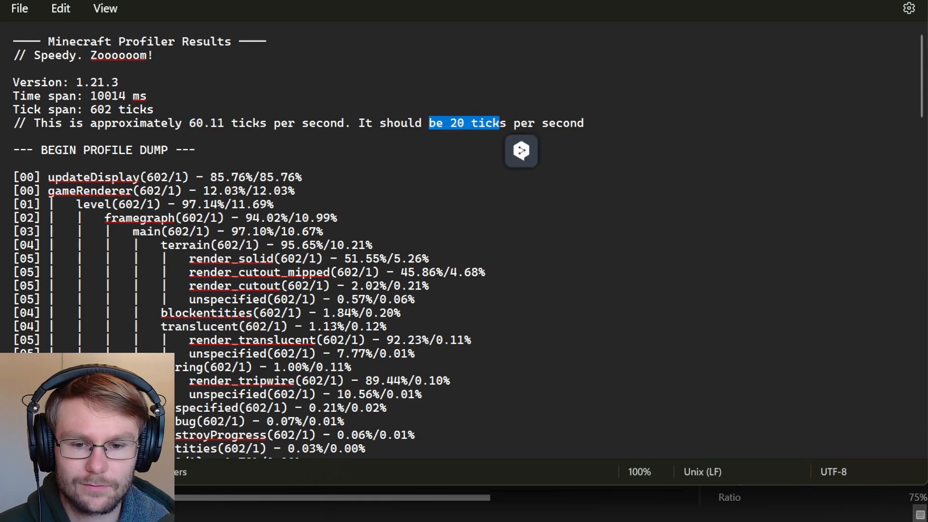
left_click(583, 123)
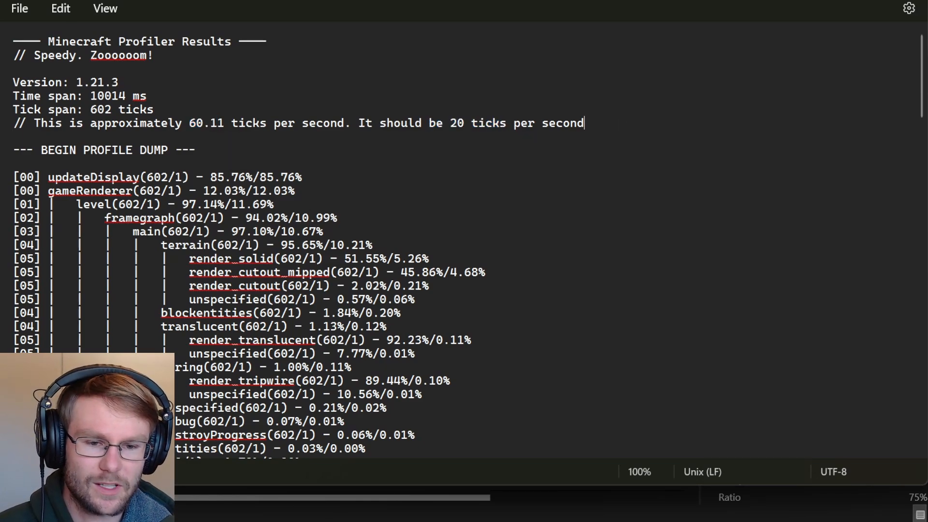
Go through the render breakdown: updateDisplay entry and the debug entry's percentage
scroll("down", 3)
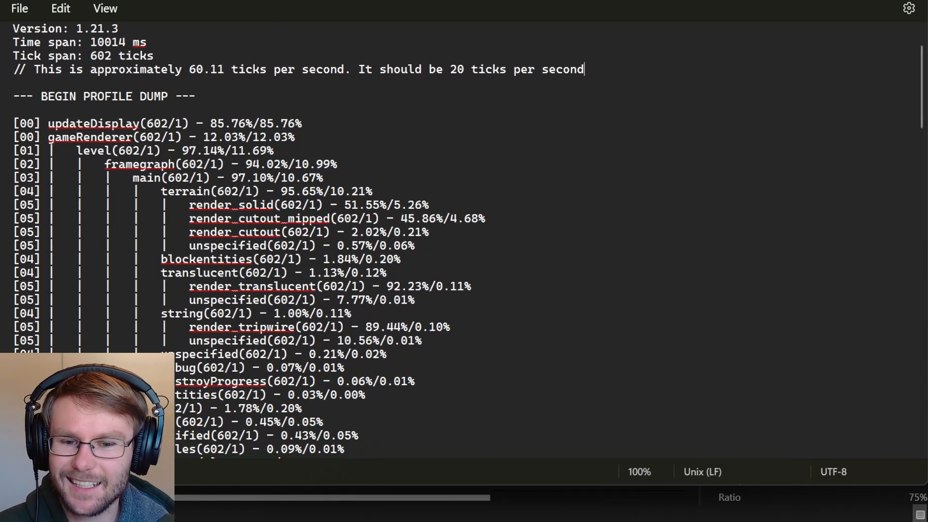
double_click(95, 123)
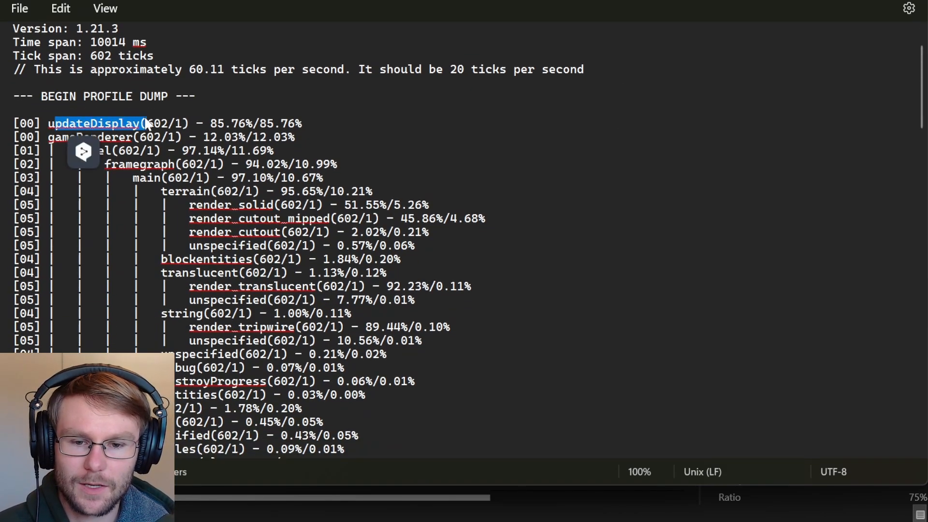
left_click(156, 122)
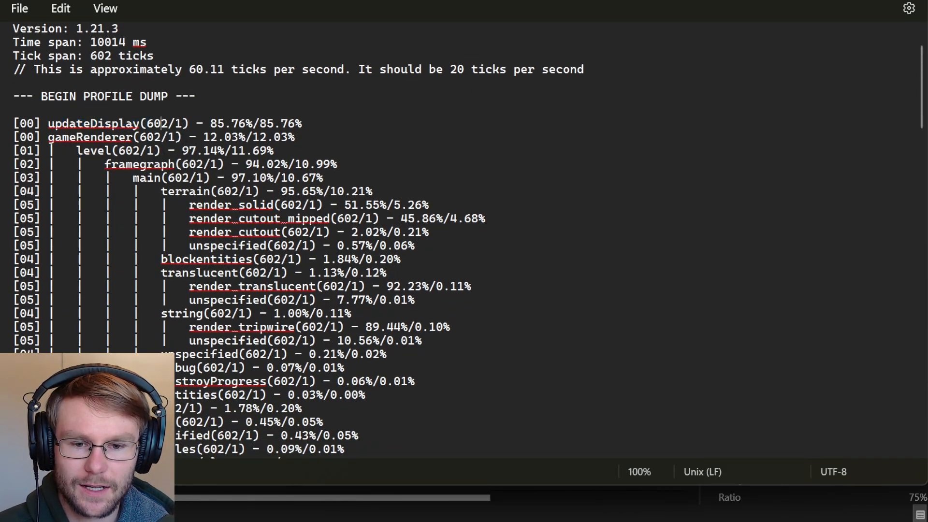
double_click(227, 122)
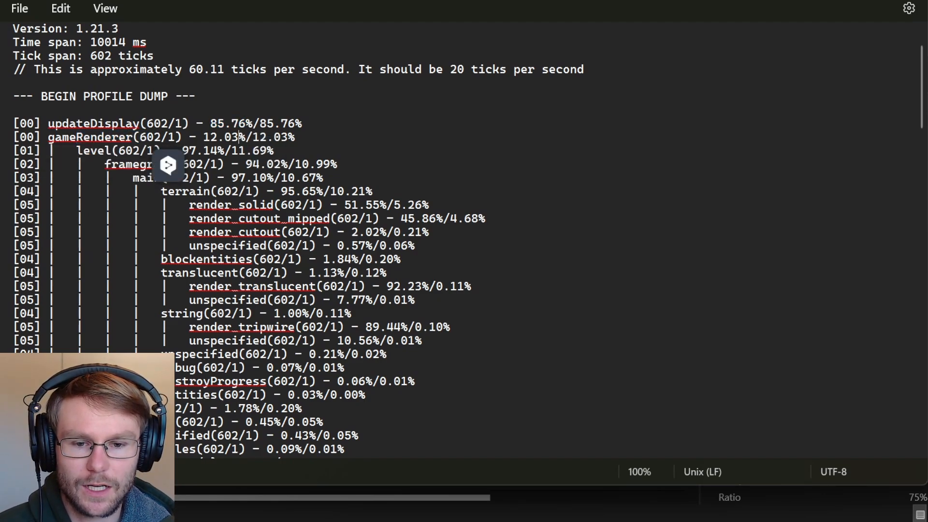
double_click(219, 136)
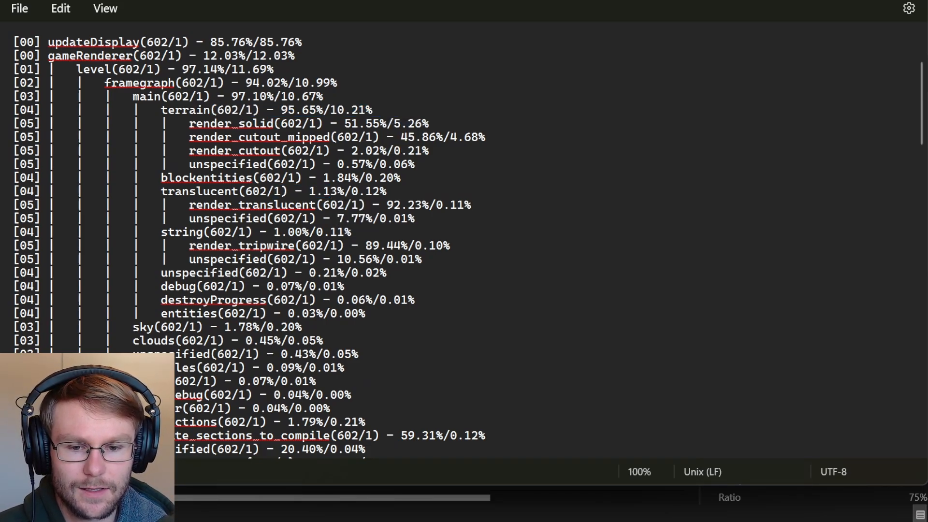
double_click(375, 190)
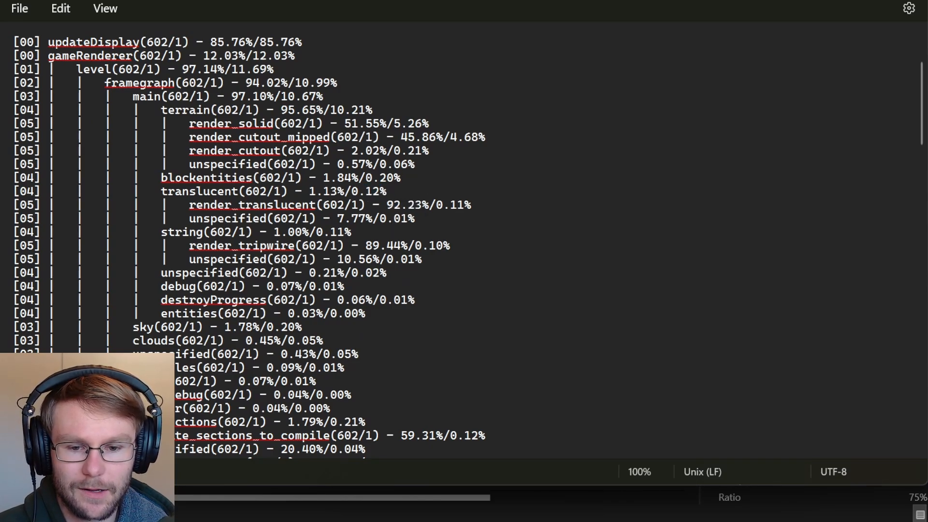
double_click(327, 286)
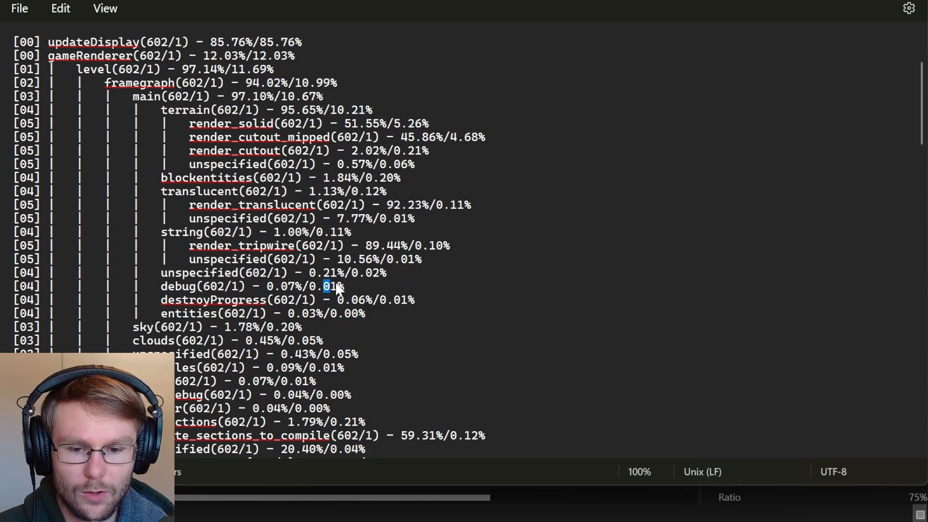
Scroll through the rest of the profile down to the END PROFILE DUMP and counter dump
scroll("down", 3)
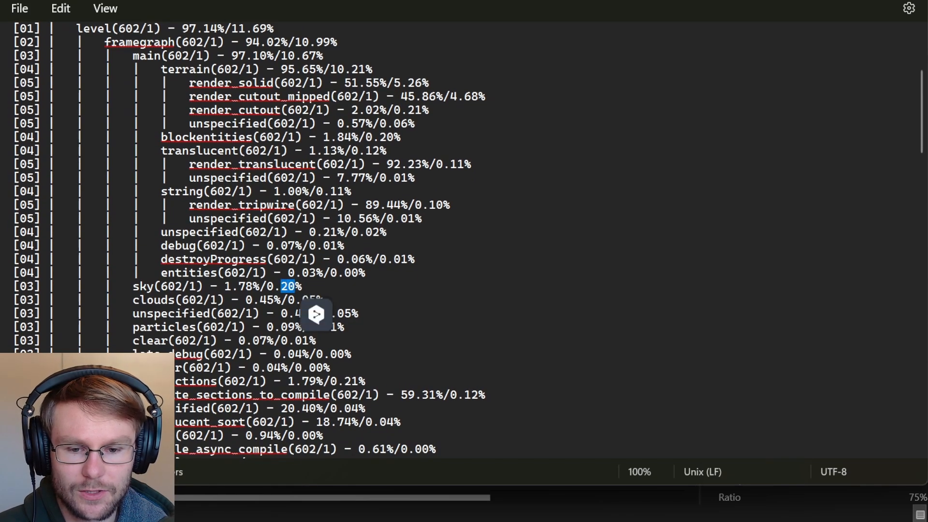
scroll("down", 3)
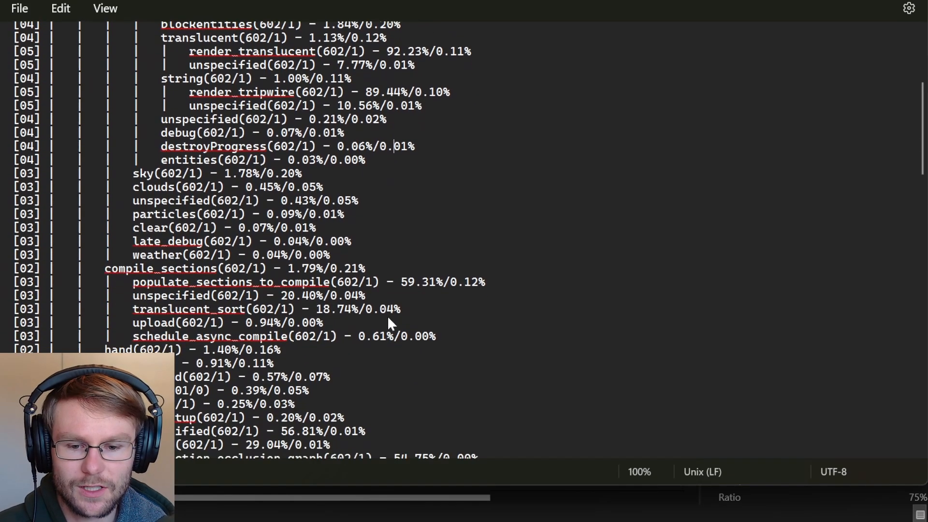
scroll("down", 3)
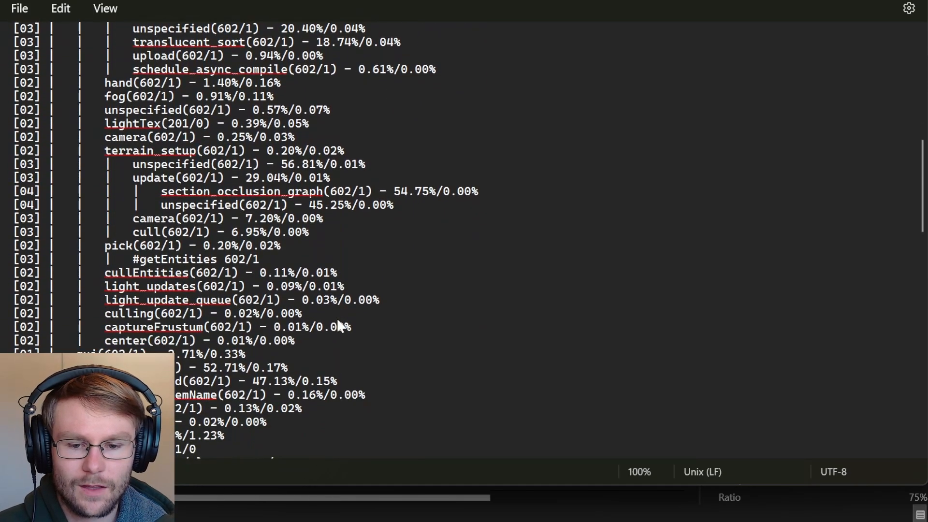
scroll("down", 3)
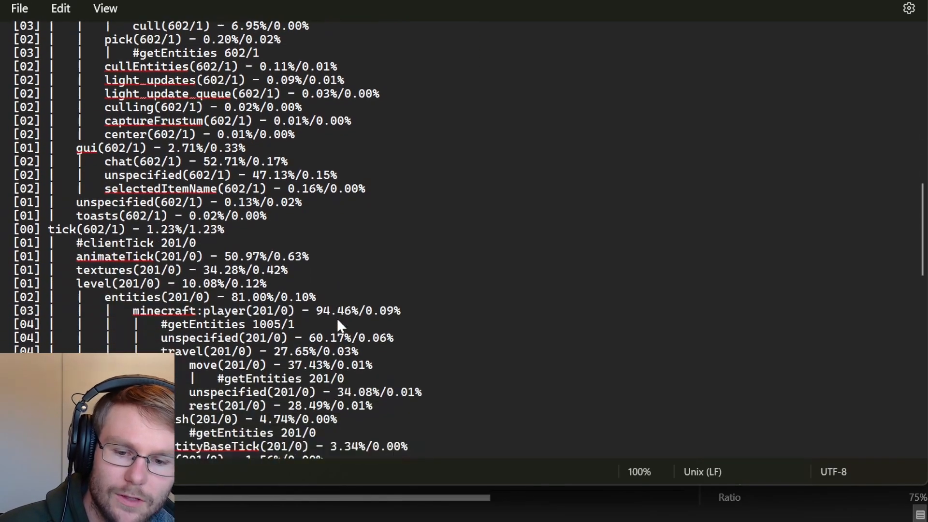
scroll("down", 3)
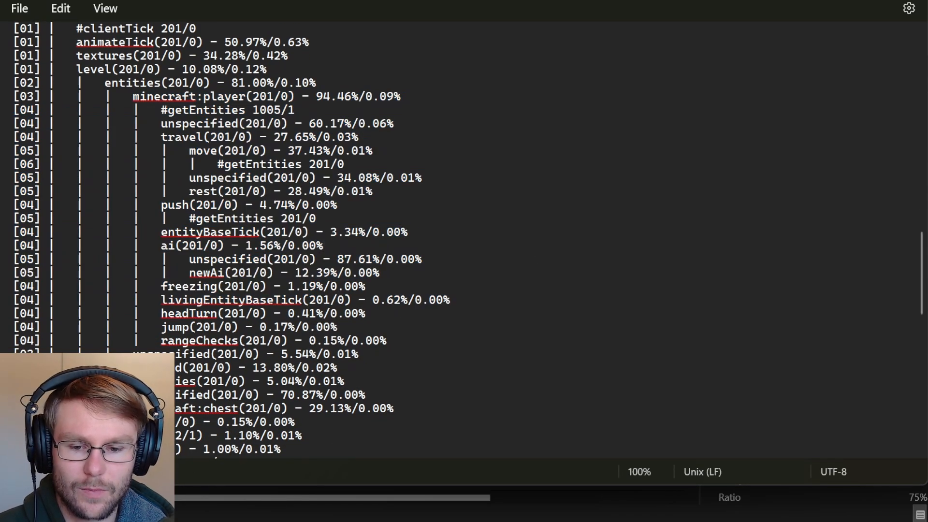
scroll("down", 3)
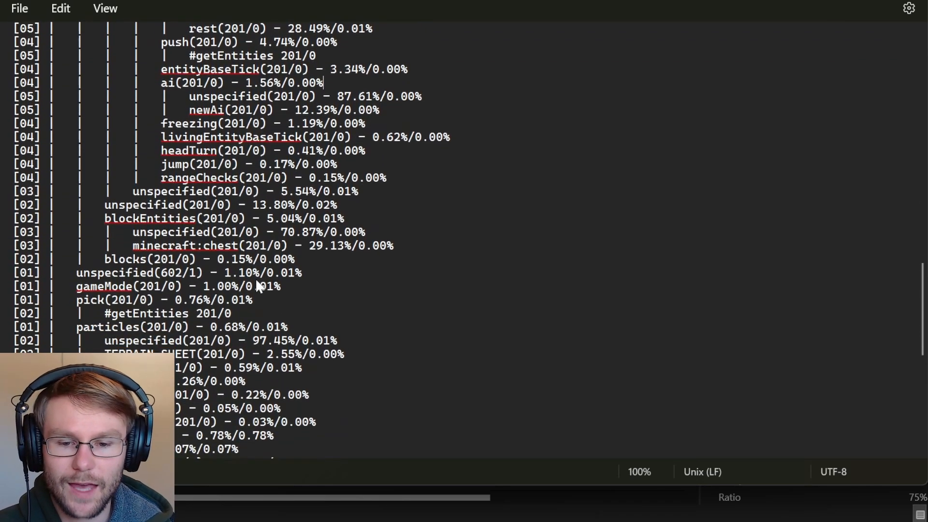
scroll("down", 3)
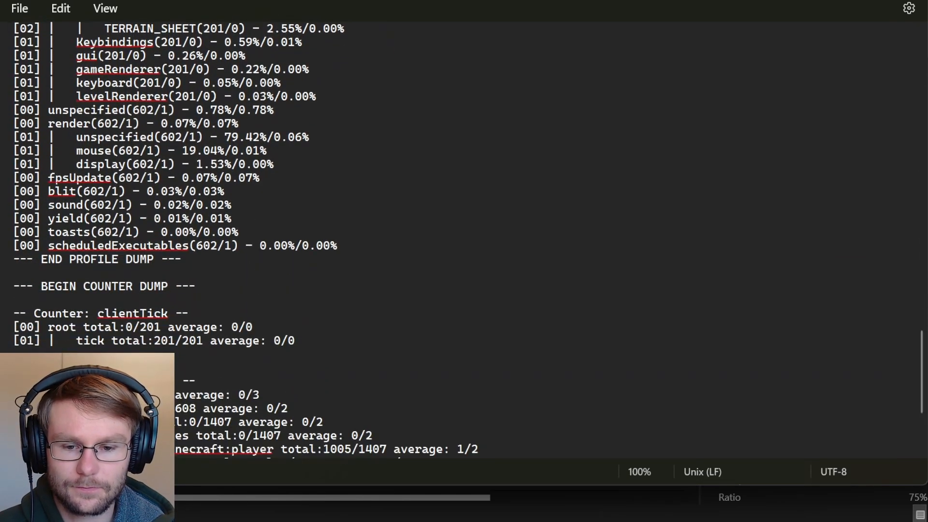
scroll("down", 3)
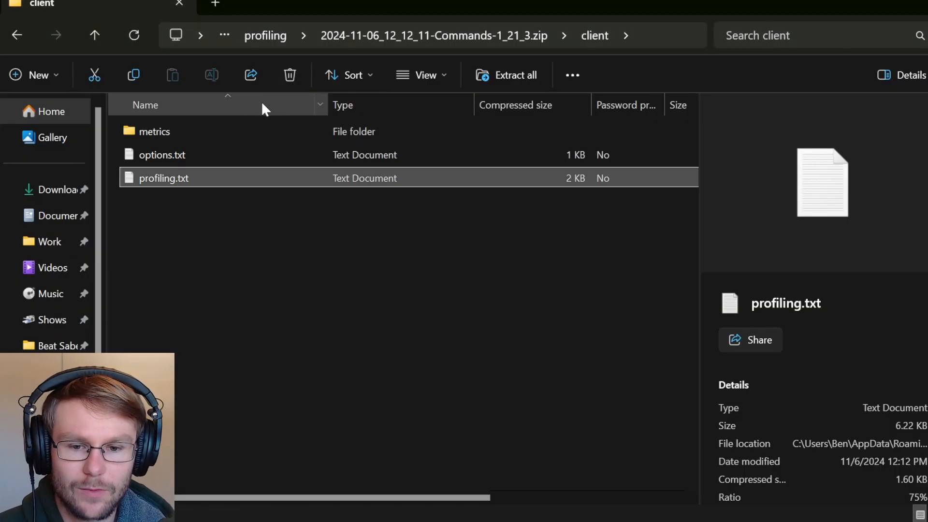
Look at the client metrics CSVs, then move to the archive's server folder with its profiling.txt
double_click(154, 131)
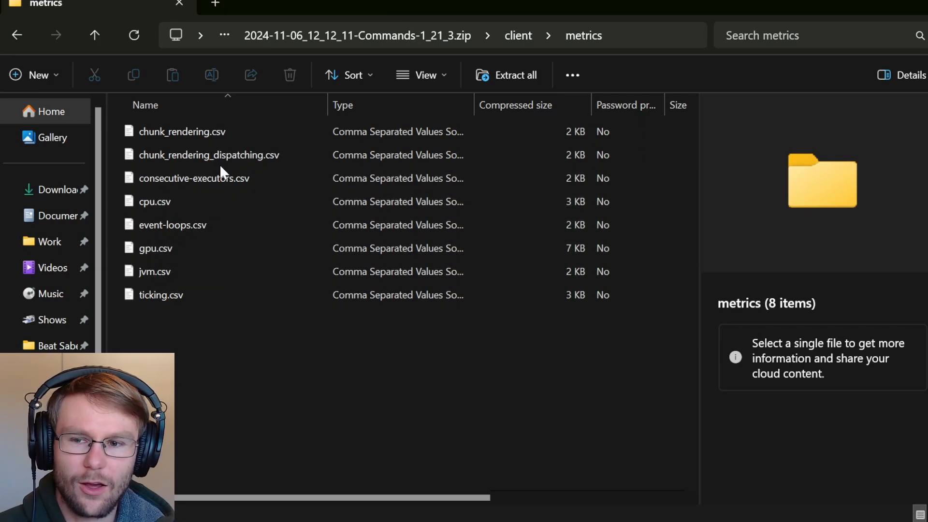
left_click(517, 36)
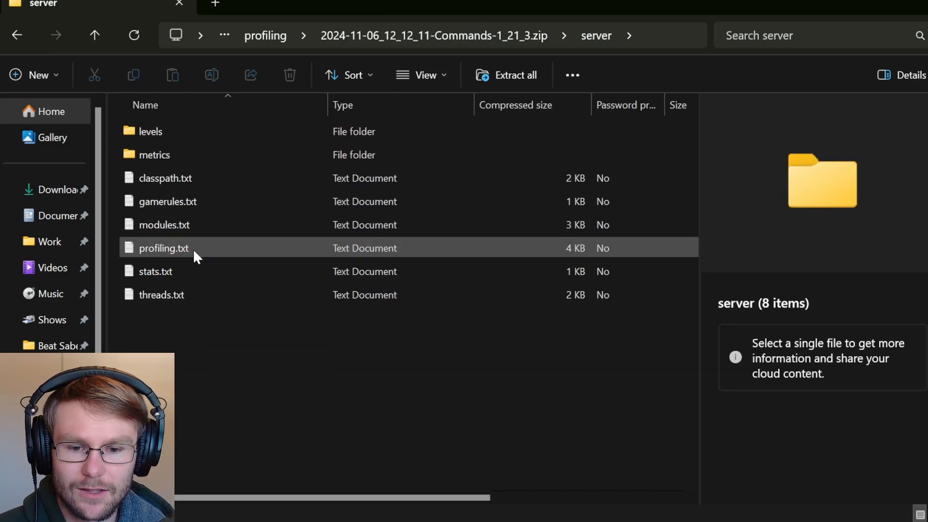
Open server profiling.txt and read its profile dump down to the start of the counter dump
double_click(163, 249)
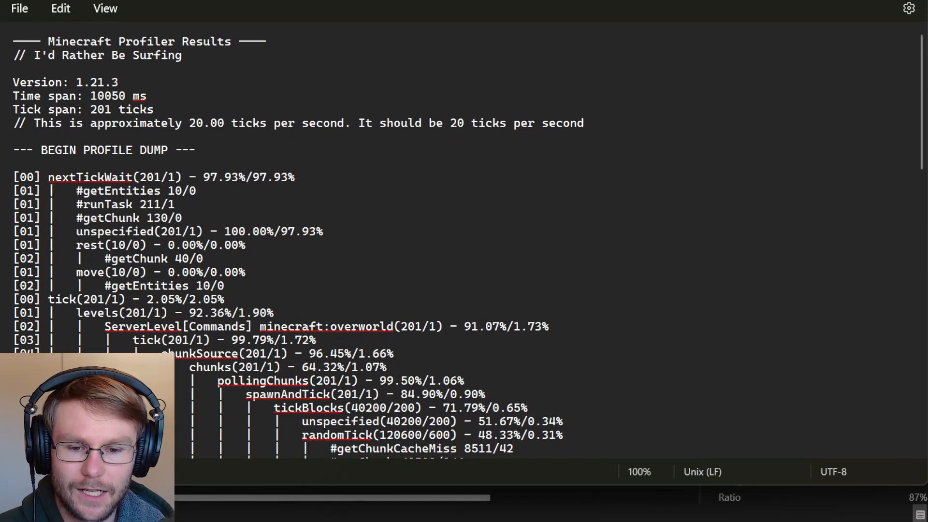
scroll("down", 3)
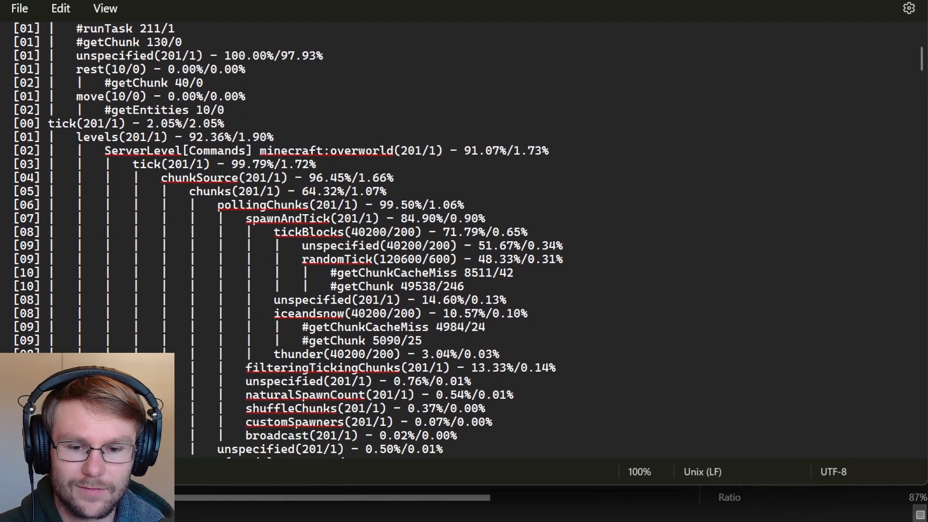
scroll("down", 3)
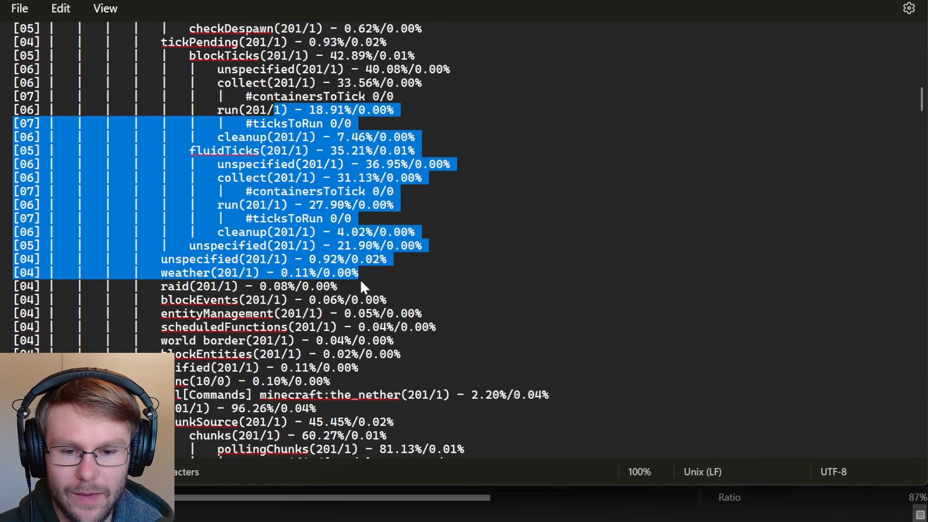
scroll("down", 3)
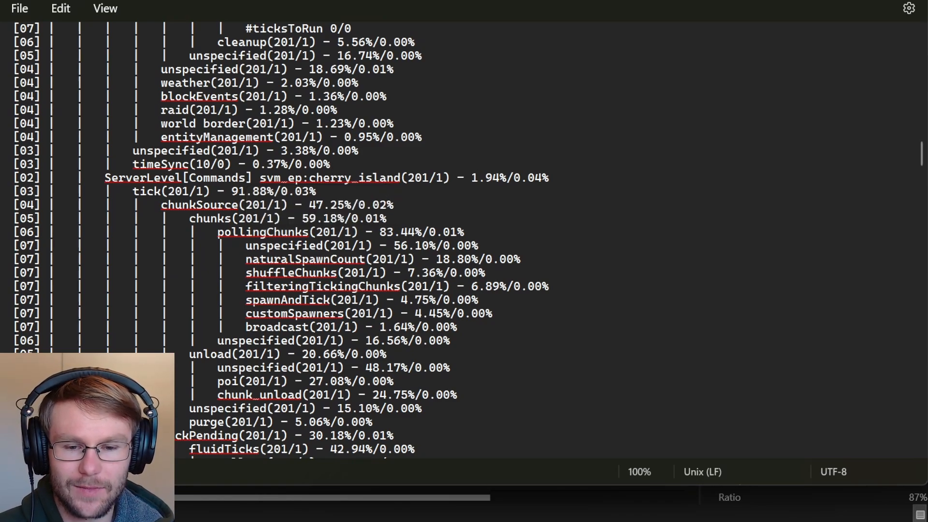
left_click_drag(272, 178, 494, 178)
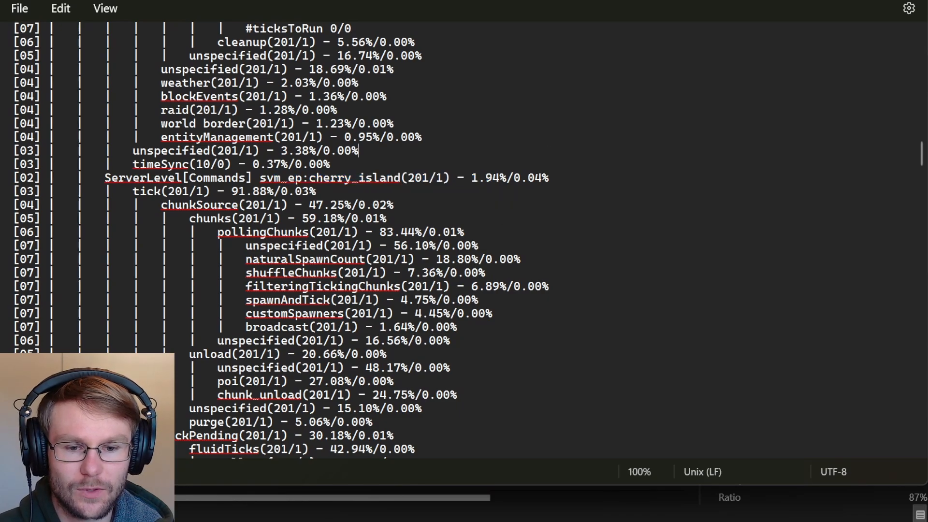
scroll("down", 3)
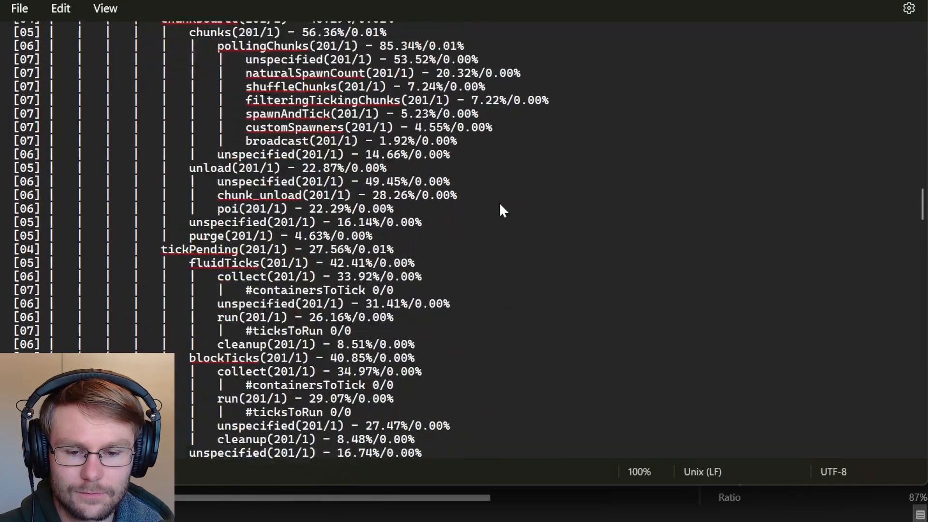
scroll("down", 3)
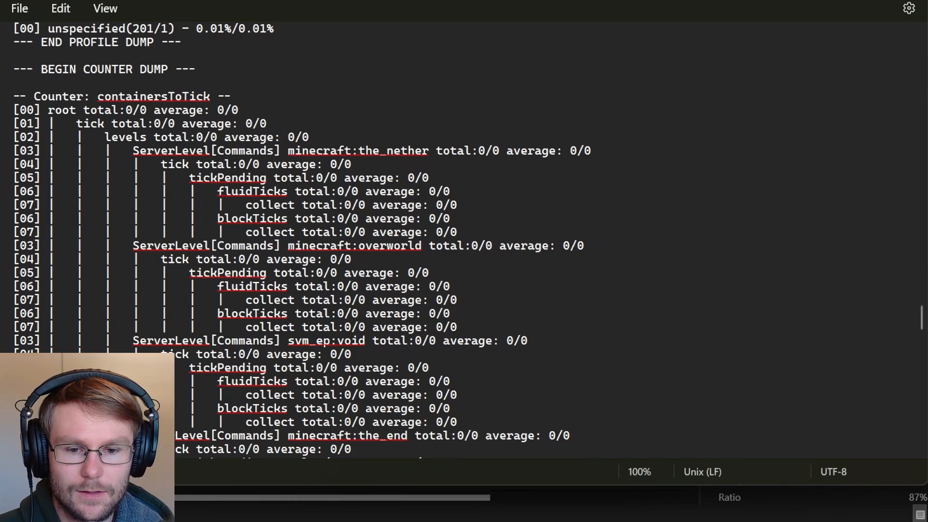
Scroll through the counter dump from containersToTick down to ticksToRun
scroll("down", 3)
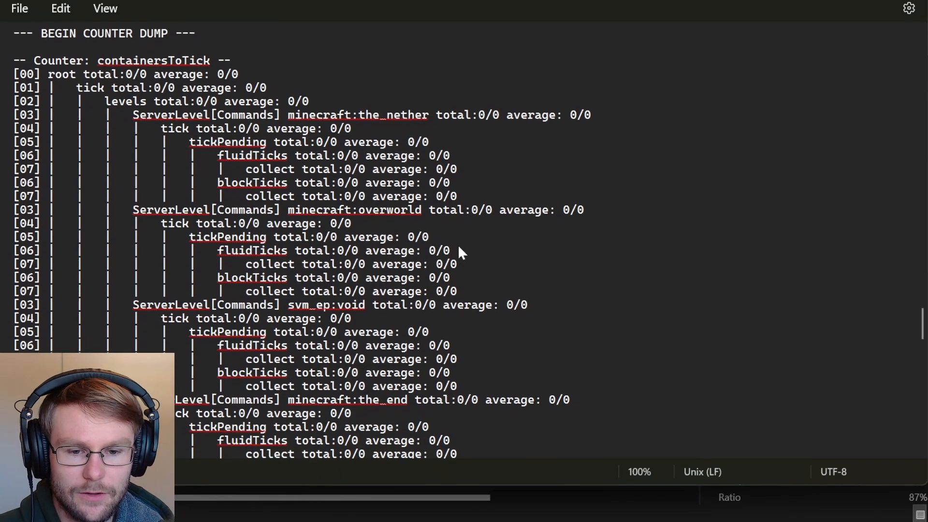
scroll("down", 3)
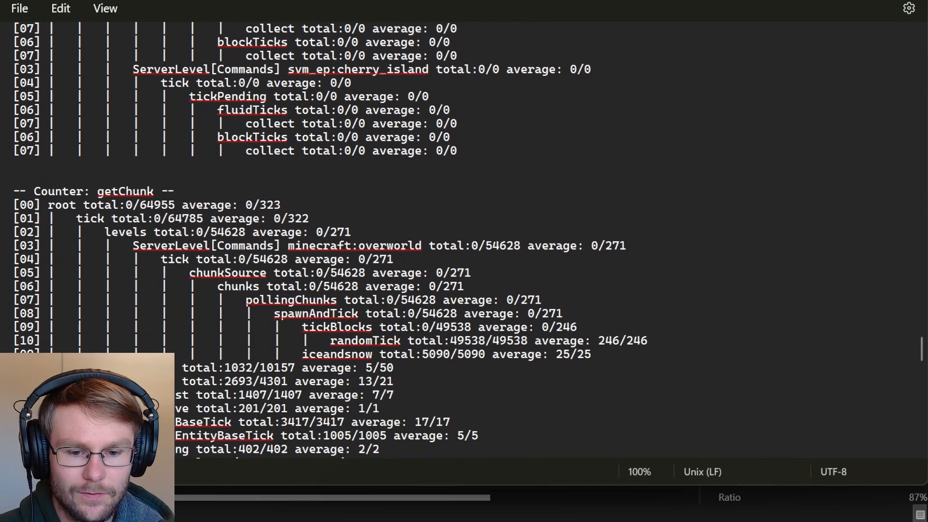
scroll("down", 3)
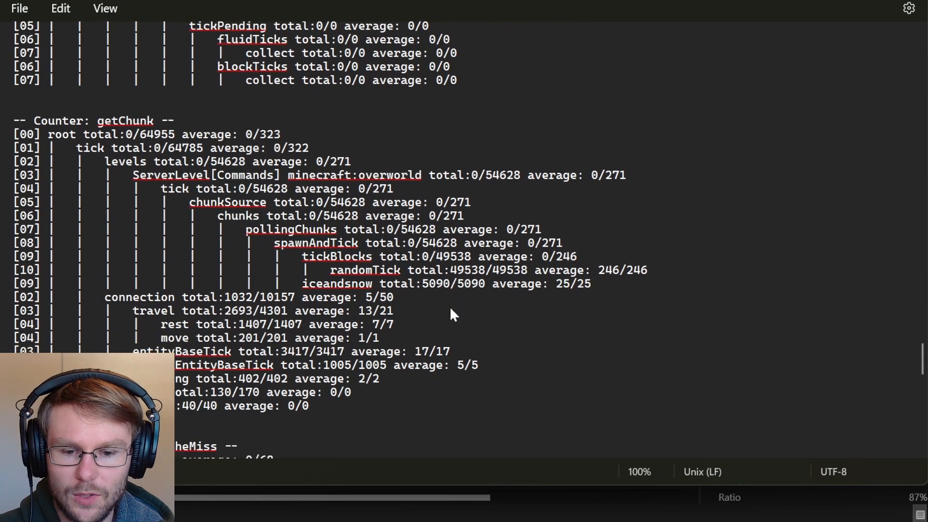
scroll("down", 3)
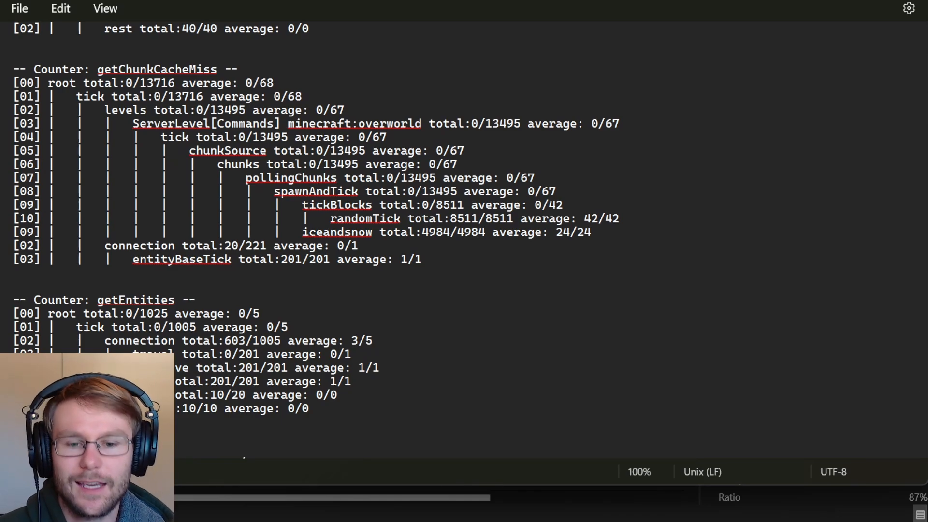
scroll("down", 3)
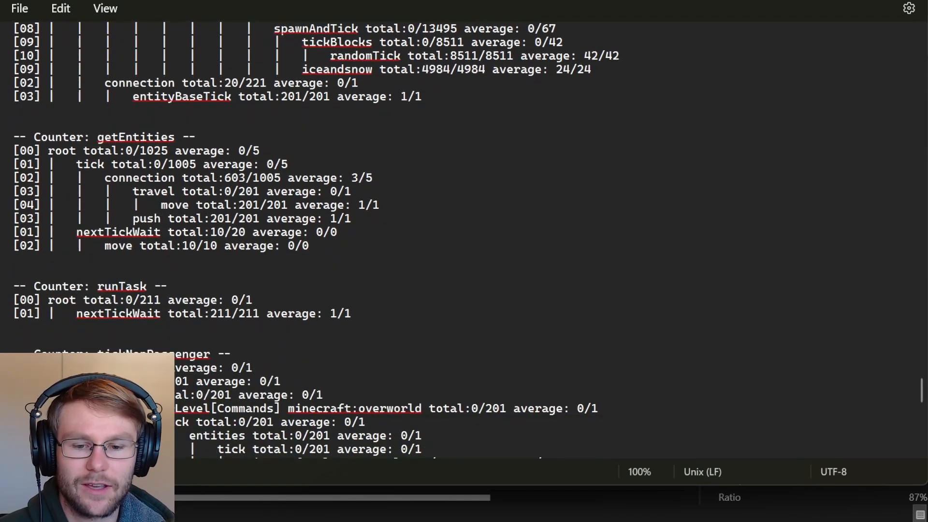
scroll("down", 3)
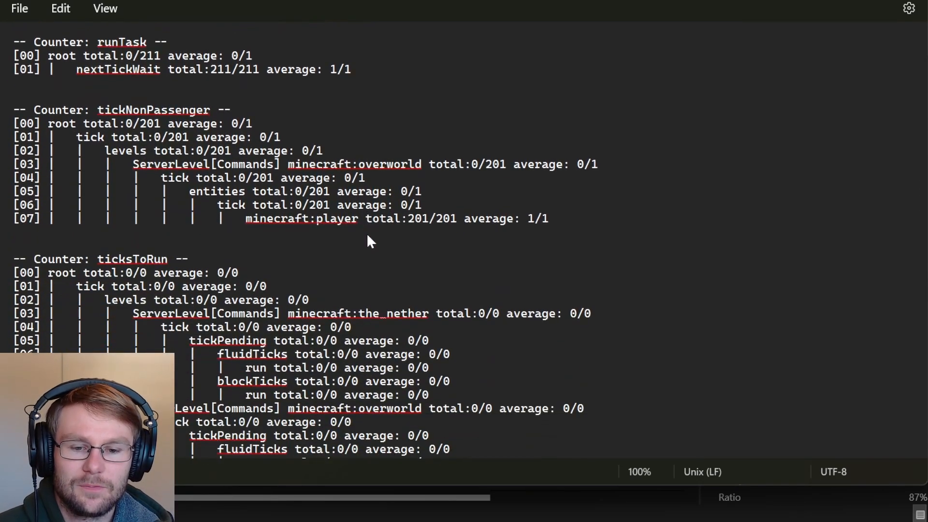
scroll("down", 3)
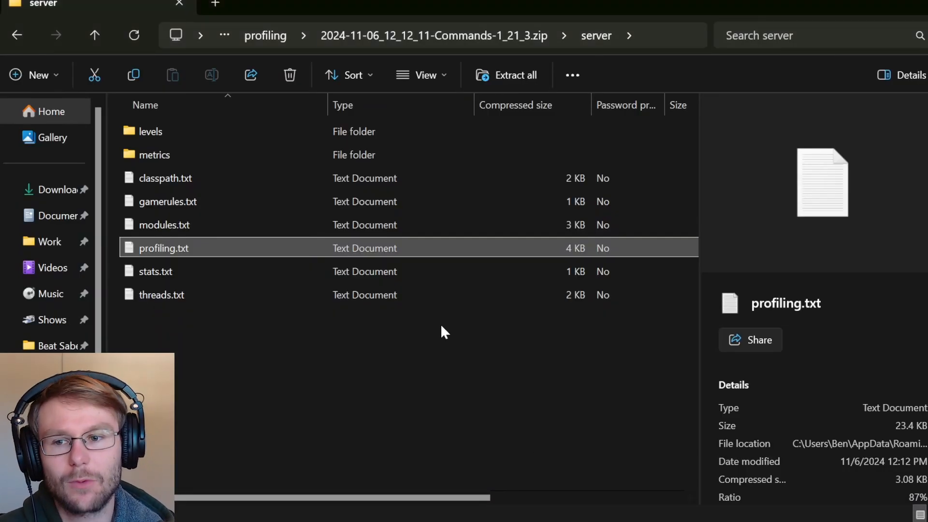
mouse_move(260, 286)
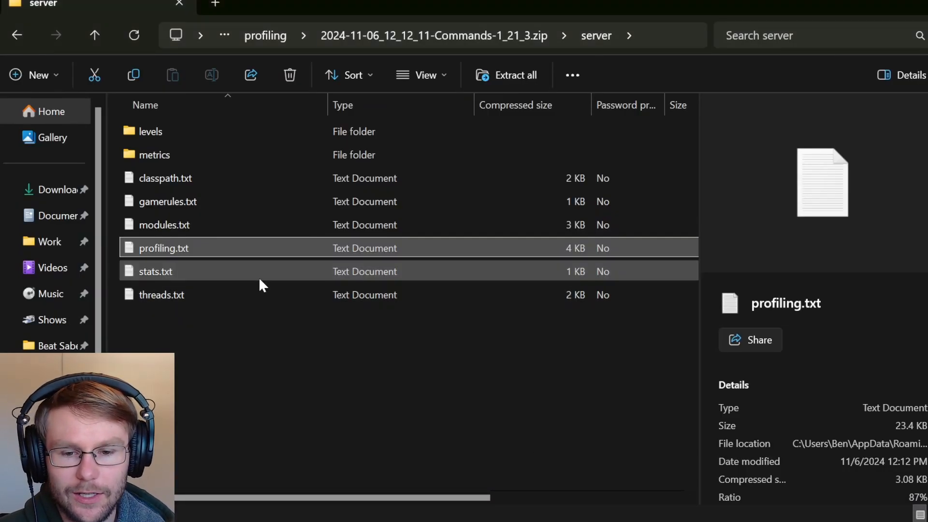